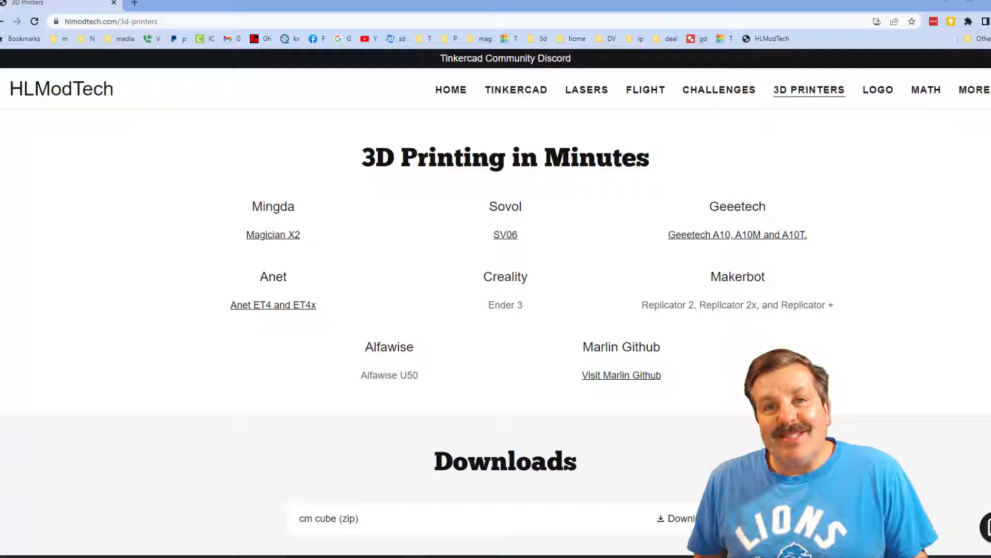
# - Navigate from the HLModTech page to the sd cover design in the Tinkercad editor
pyautogui.click(177, 7)
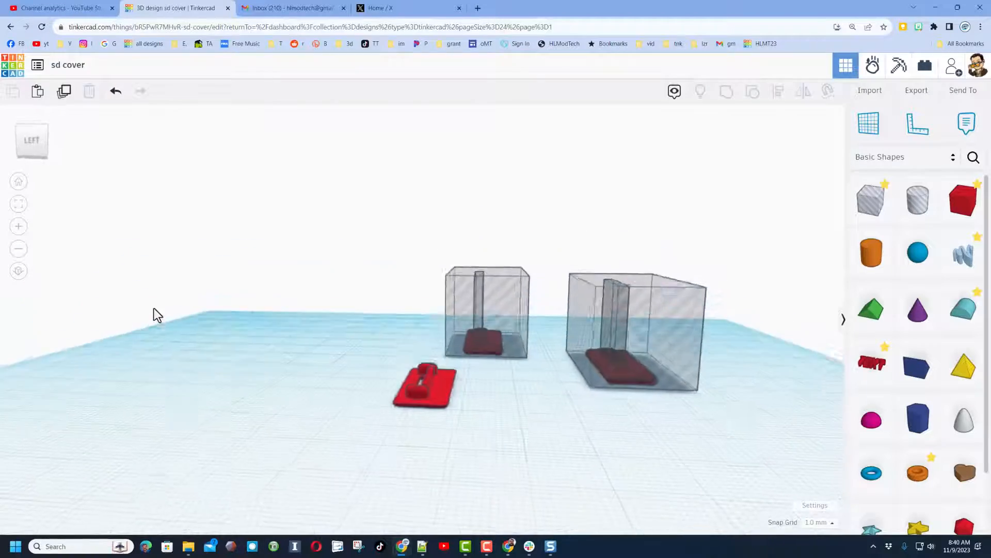
# - Add a Box from Basic Shapes to the workplane and set its length to 24
pyautogui.moveTo(157, 316); pyautogui.dragTo(198, 352)
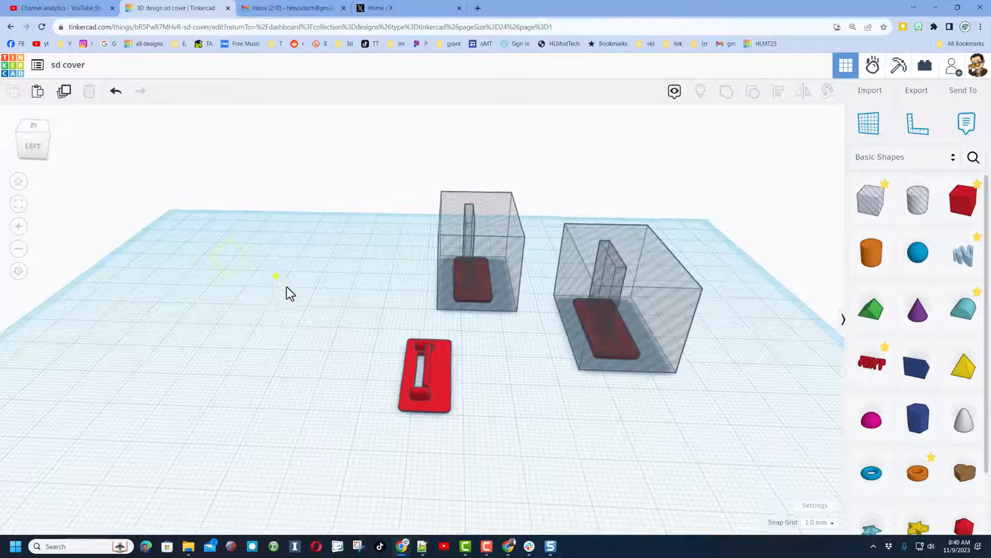
pyautogui.moveTo(286, 292); pyautogui.dragTo(514, 379)
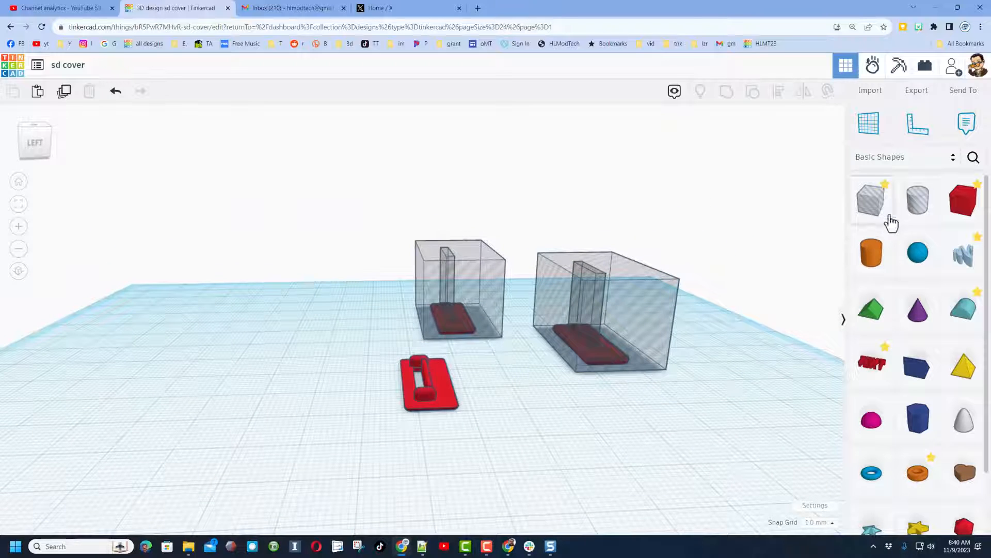
pyautogui.click(872, 198)
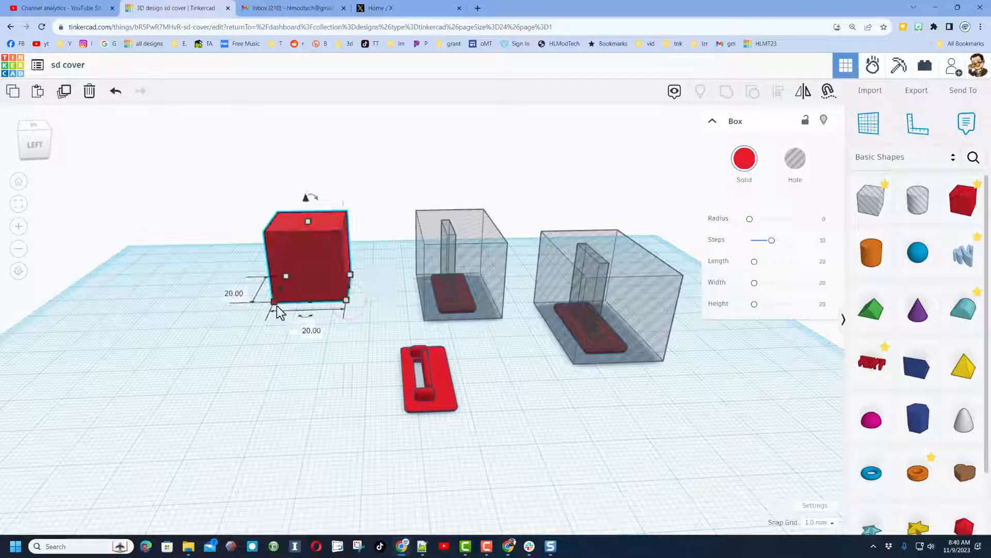
pyautogui.click(233, 292)
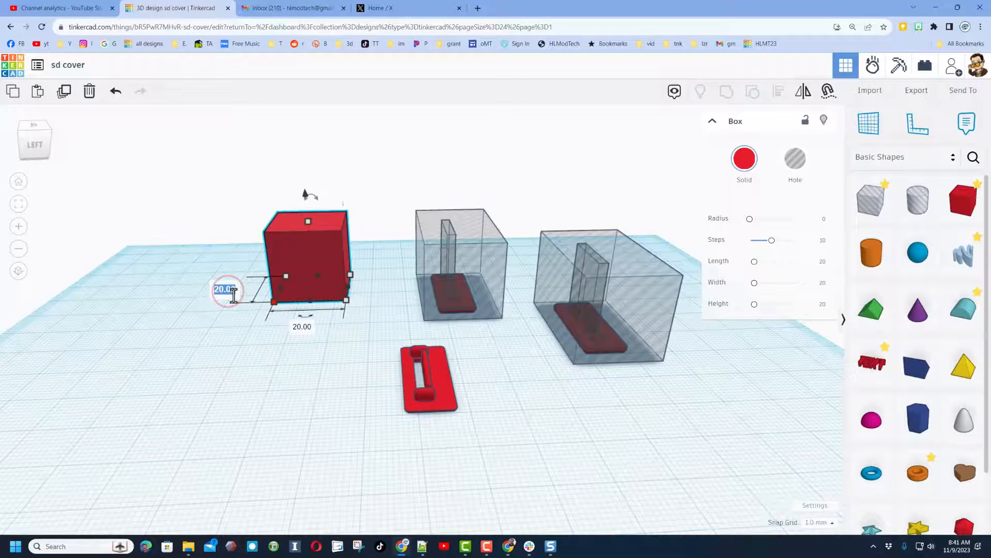
pyautogui.write('24')
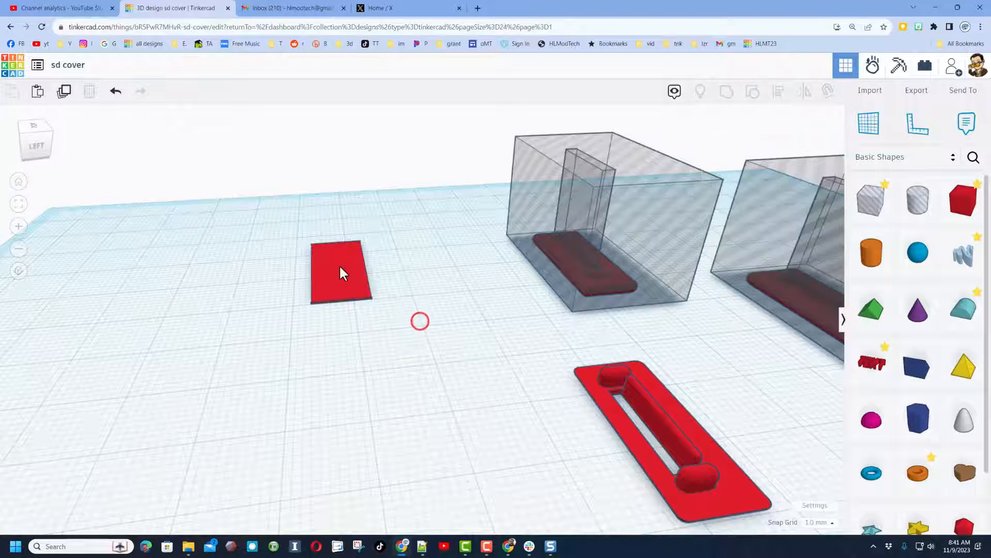
# - Add a box with corner radius 2, length 10, width 24.7 and height 2
pyautogui.click(340, 272)
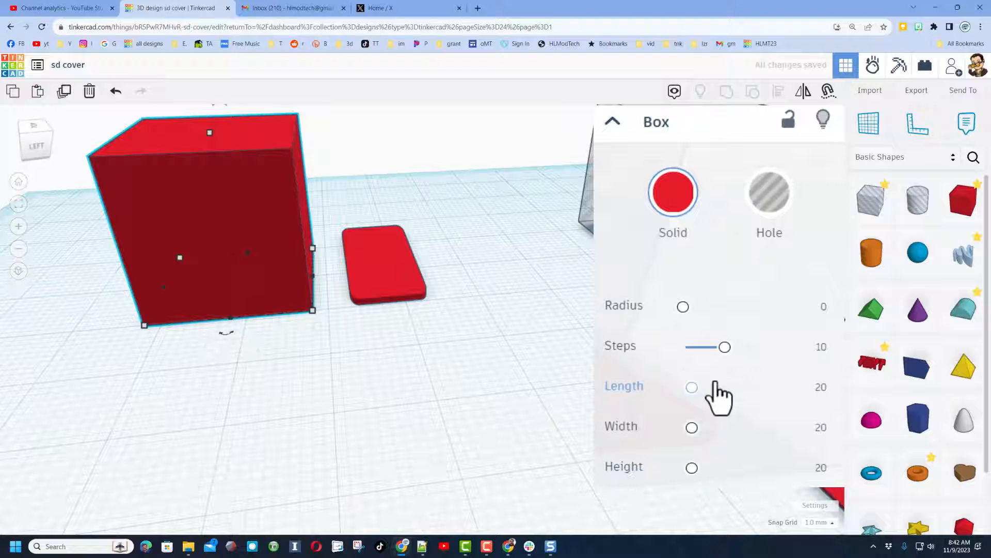
pyautogui.click(824, 307)
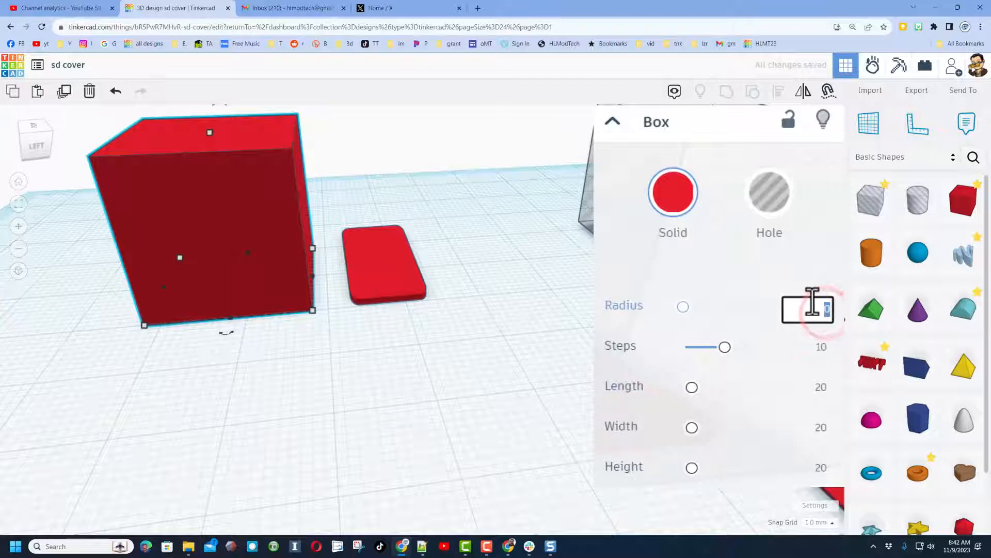
pyautogui.write('2')
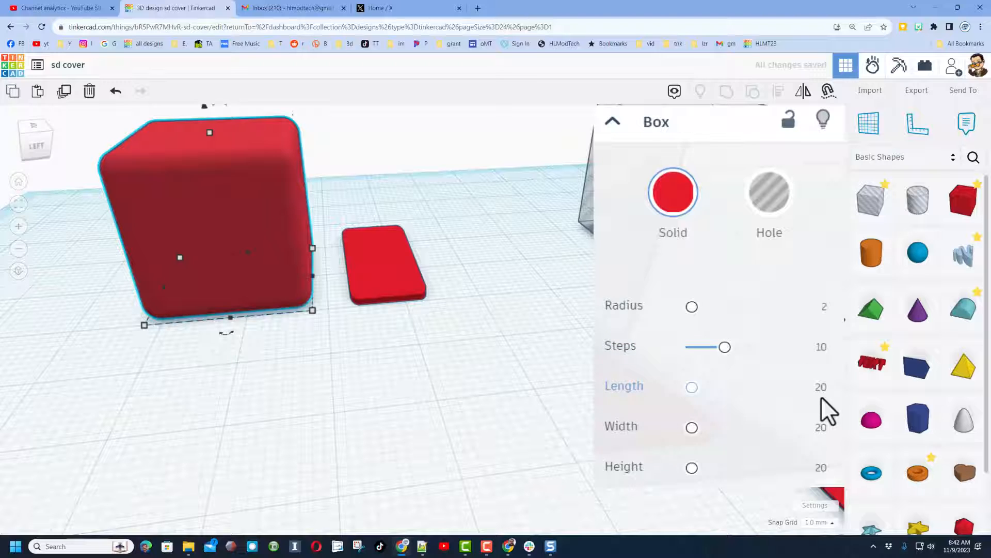
pyautogui.click(821, 386)
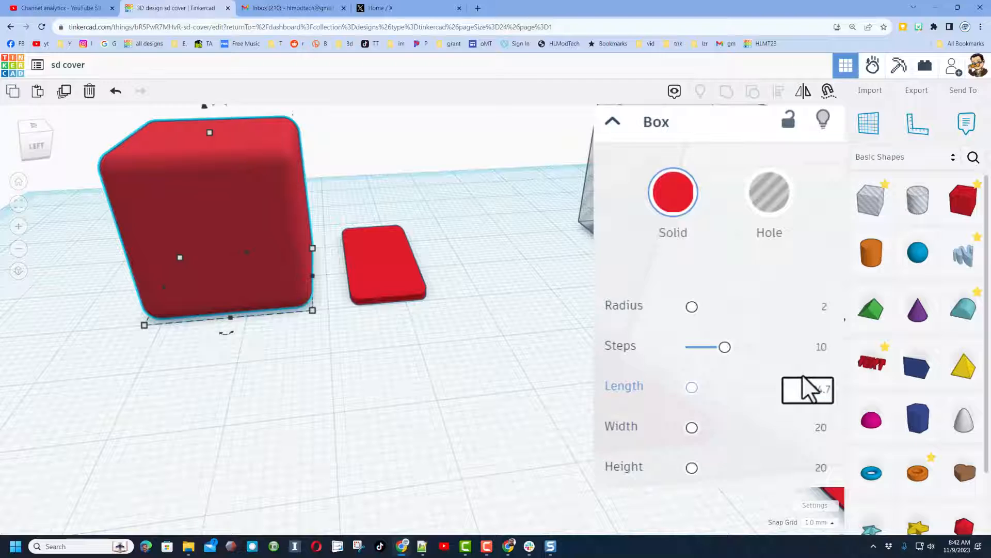
pyautogui.write('24.7')
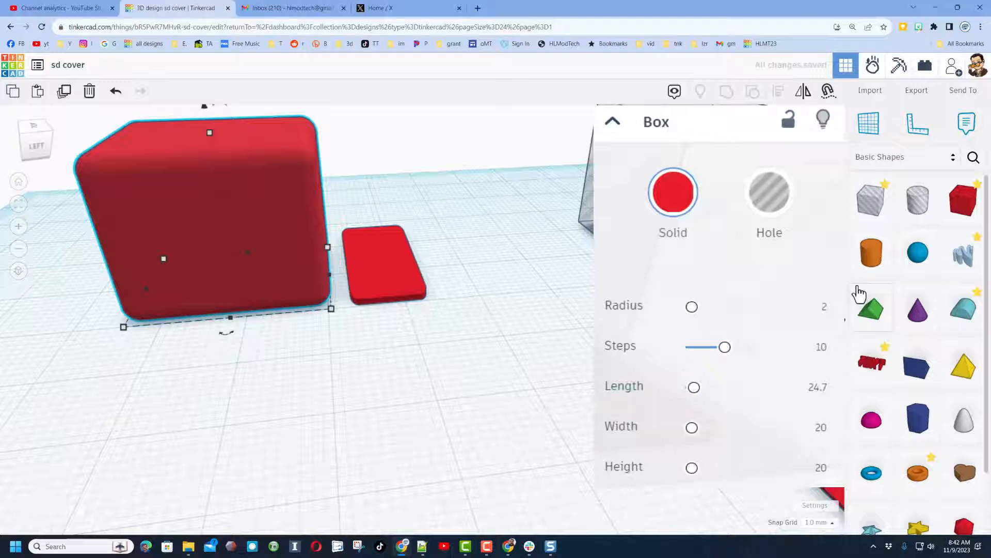
pyautogui.click(816, 388)
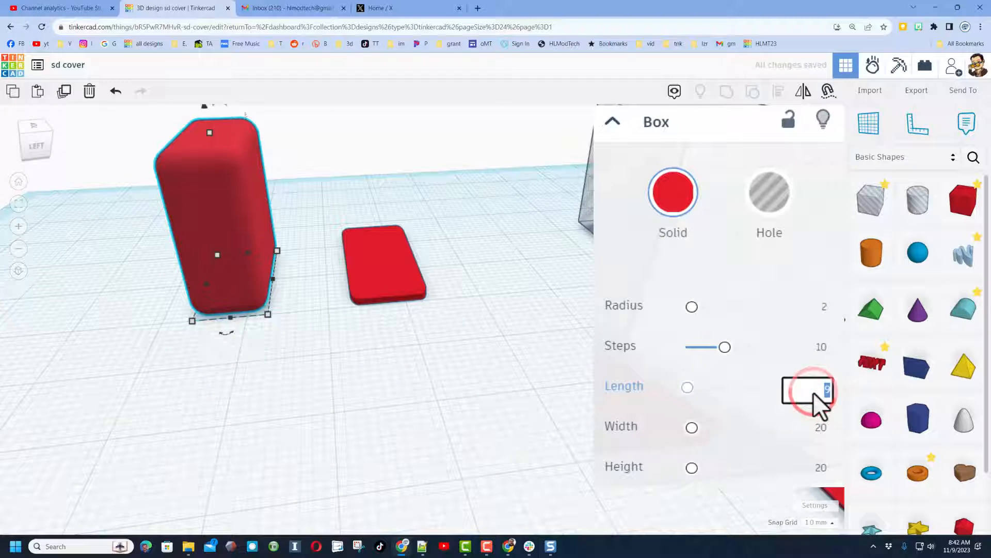
pyautogui.write('10')
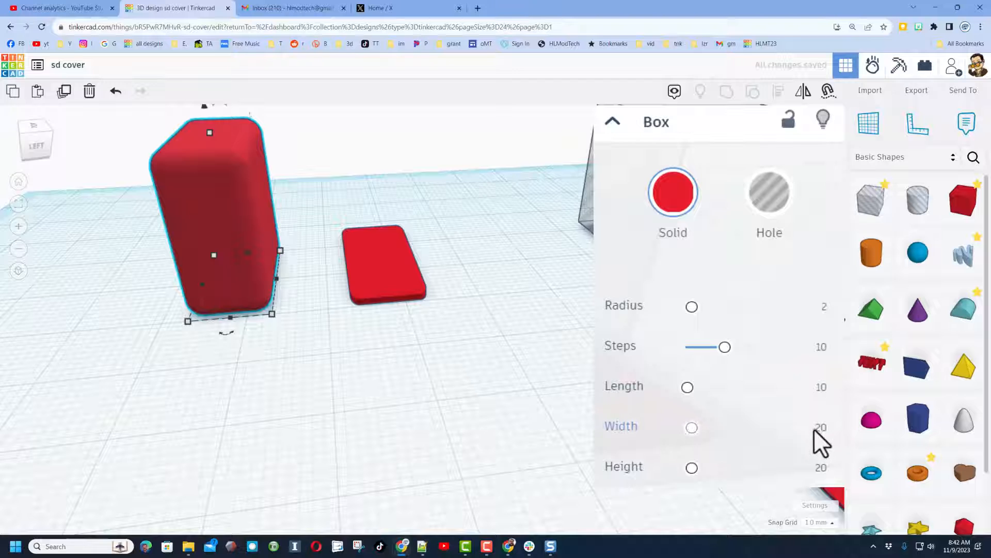
pyautogui.click(821, 426)
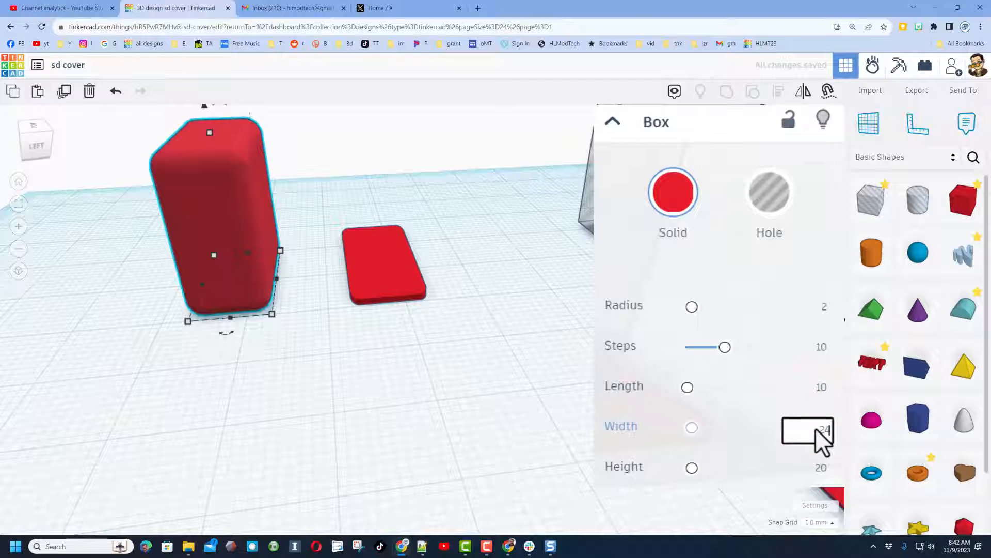
pyautogui.write('24.7')
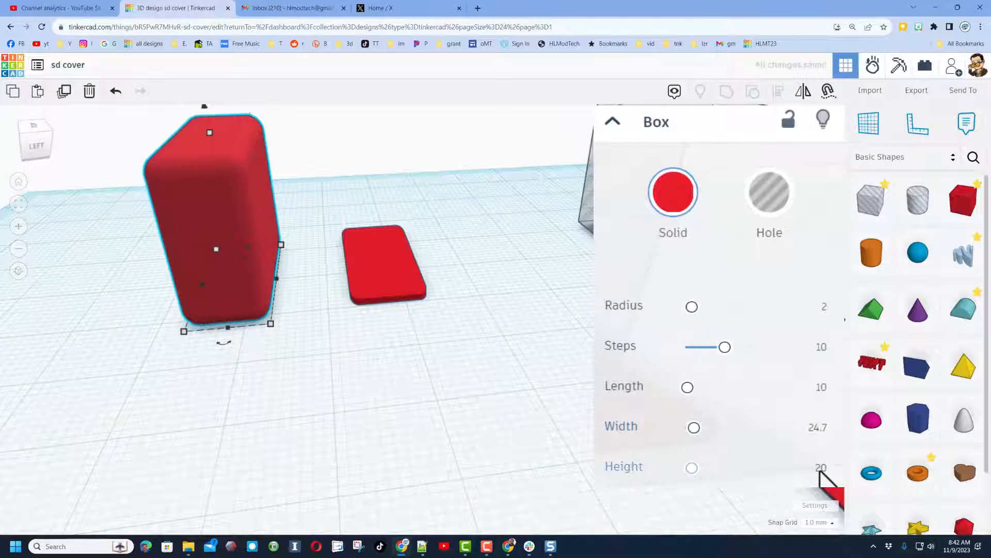
pyautogui.click(821, 466)
pyautogui.write('2')
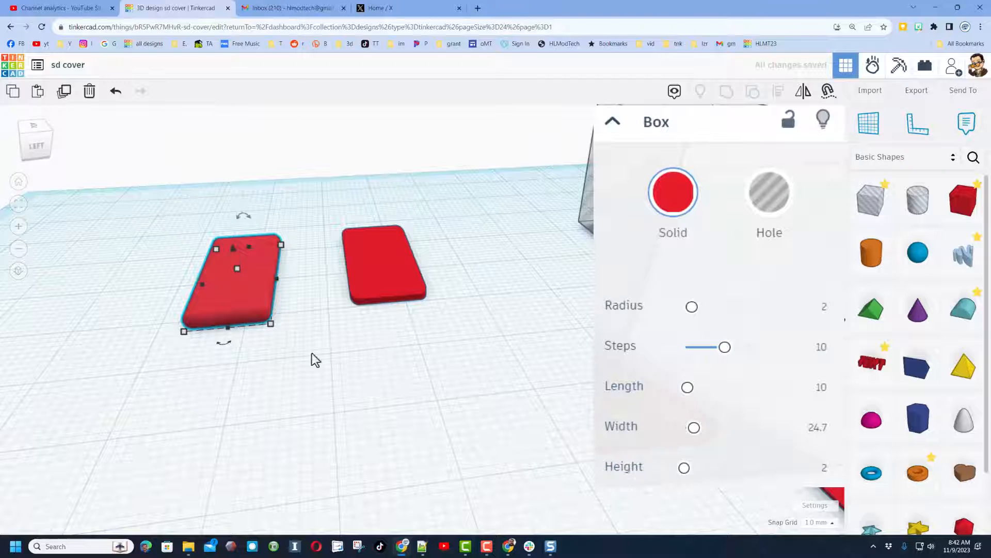
pyautogui.moveTo(316, 359); pyautogui.dragTo(235, 305)
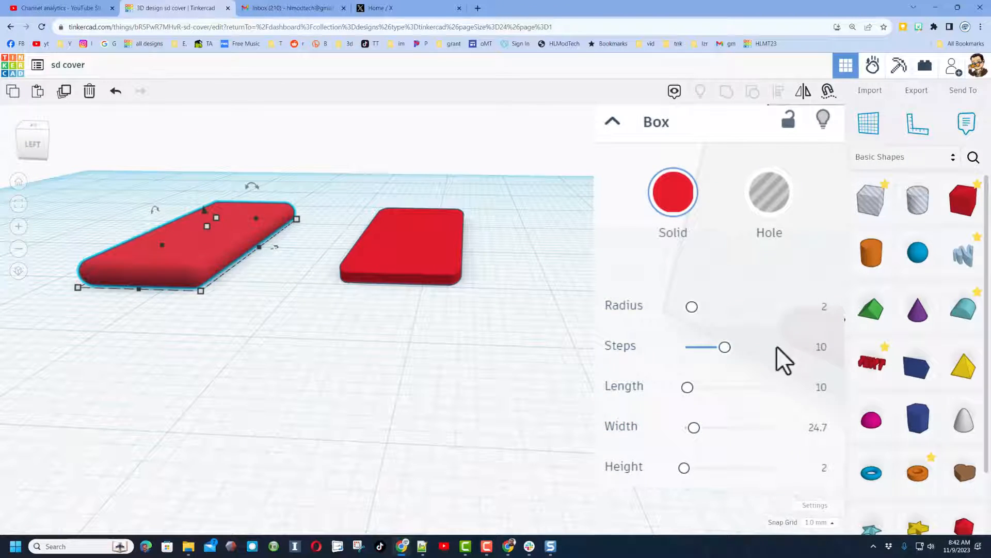
pyautogui.moveTo(734, 420)
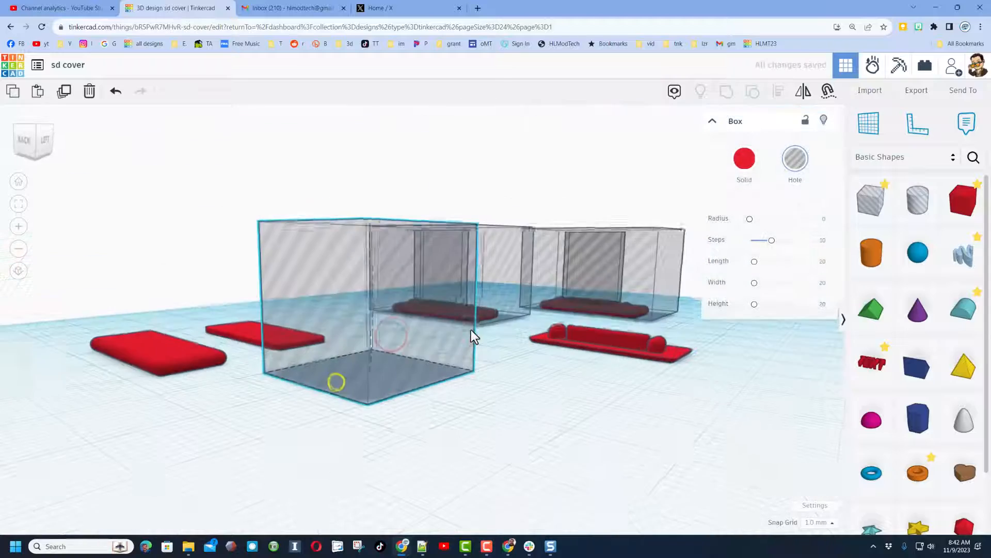
# - Move the thin upright box hole onto the left rounded plate
pyautogui.moveTo(474, 335); pyautogui.dragTo(320, 395)
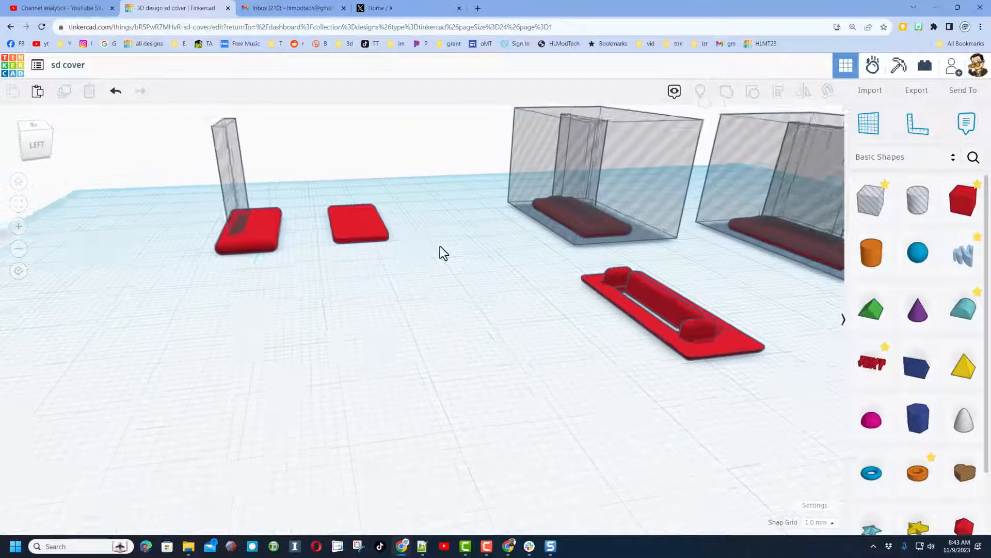
# - Duplicate the shape and hole enclosure and move the copy over the left plate
pyautogui.press('ctrl+d')
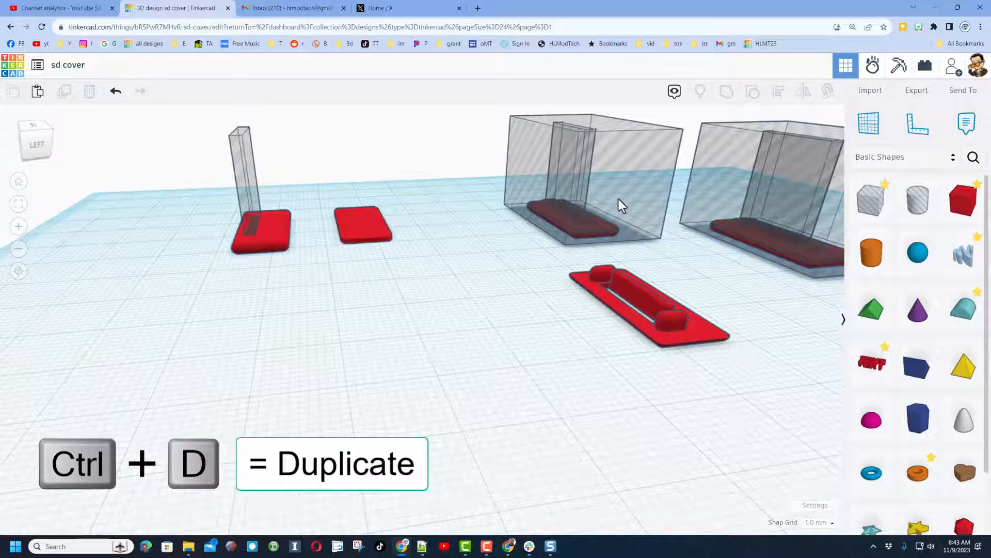
pyautogui.click(595, 184)
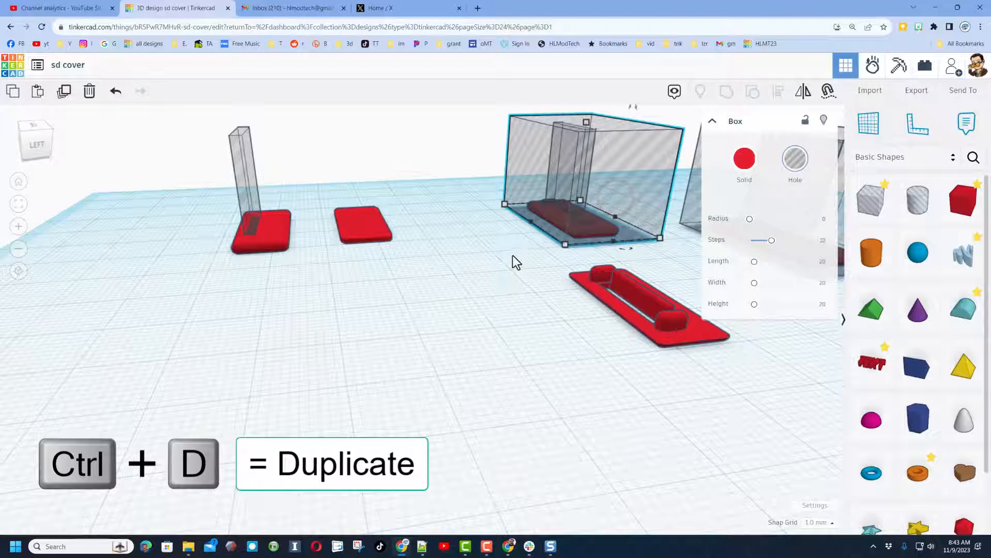
pyautogui.press('Ctrl+d')
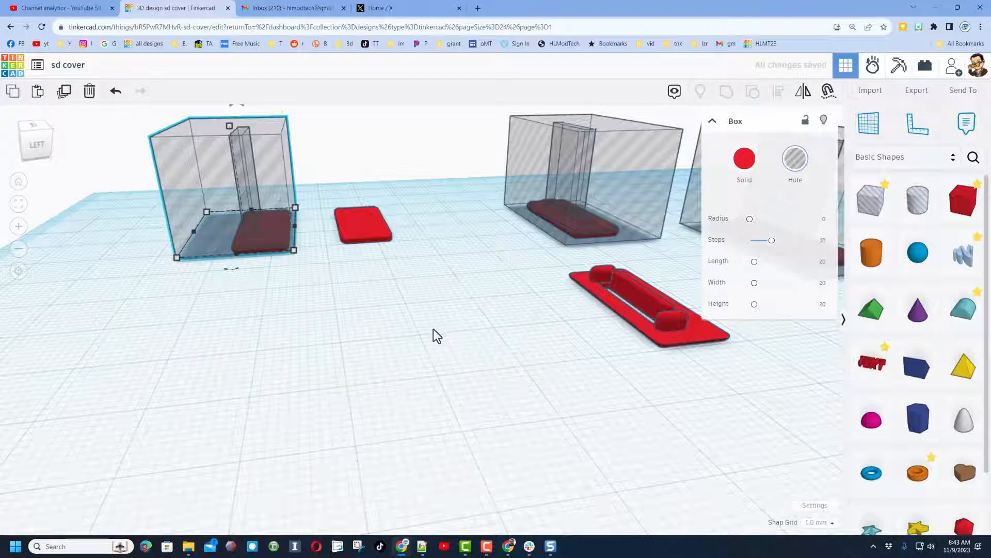
pyautogui.moveTo(435, 335); pyautogui.dragTo(453, 322)
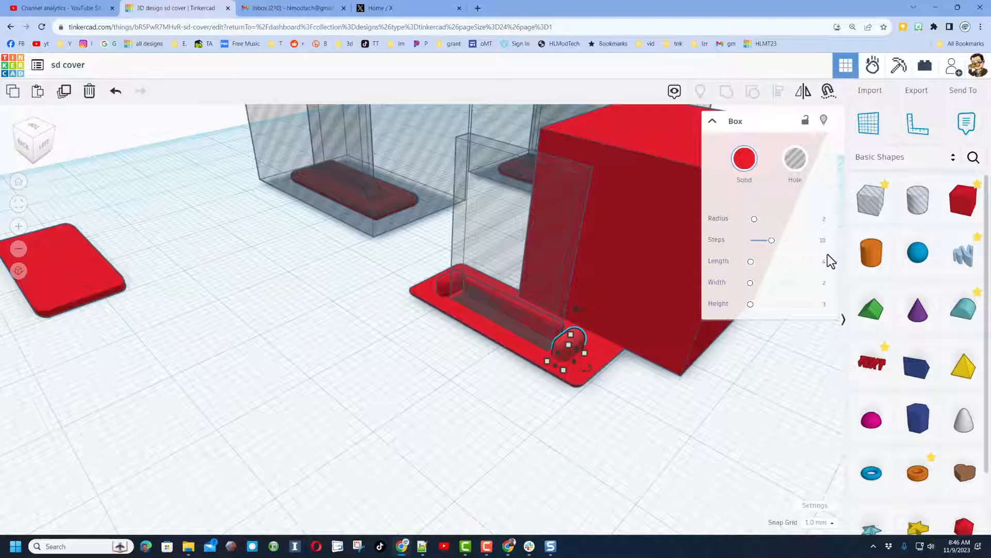
# - Group the cover parts into one shape with Ctrl+G and bring up the Export options
pyautogui.click(471, 393)
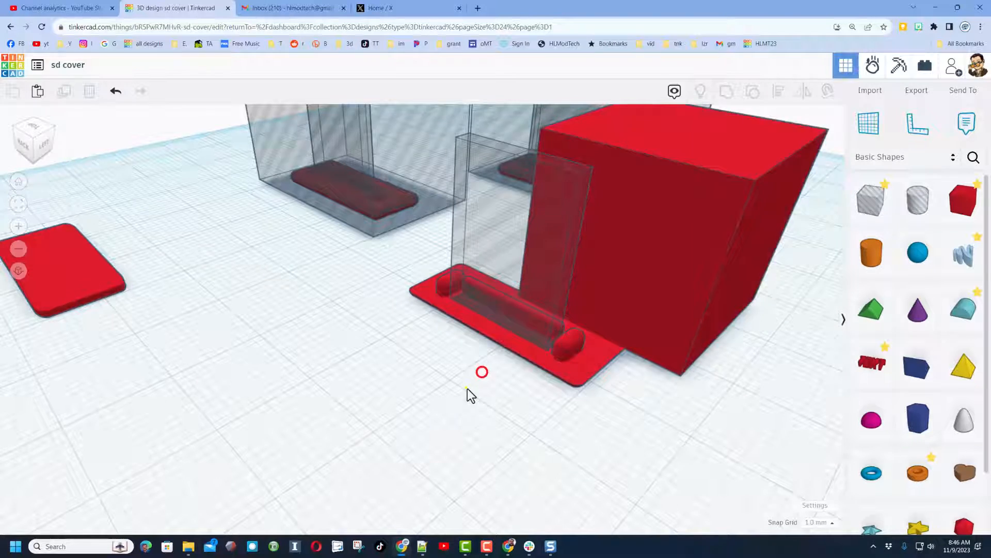
pyautogui.moveTo(471, 392); pyautogui.dragTo(414, 376)
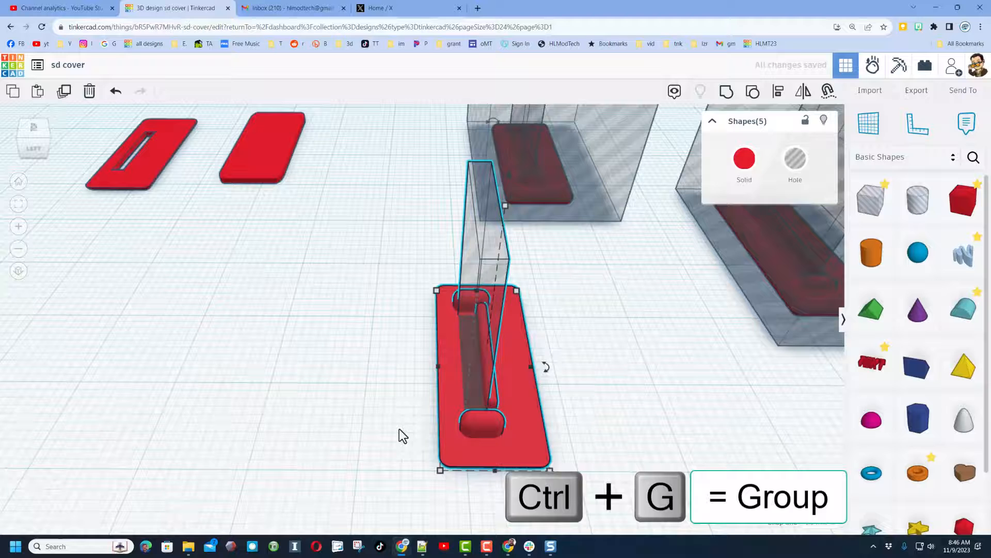
pyautogui.press('ctrl+g')
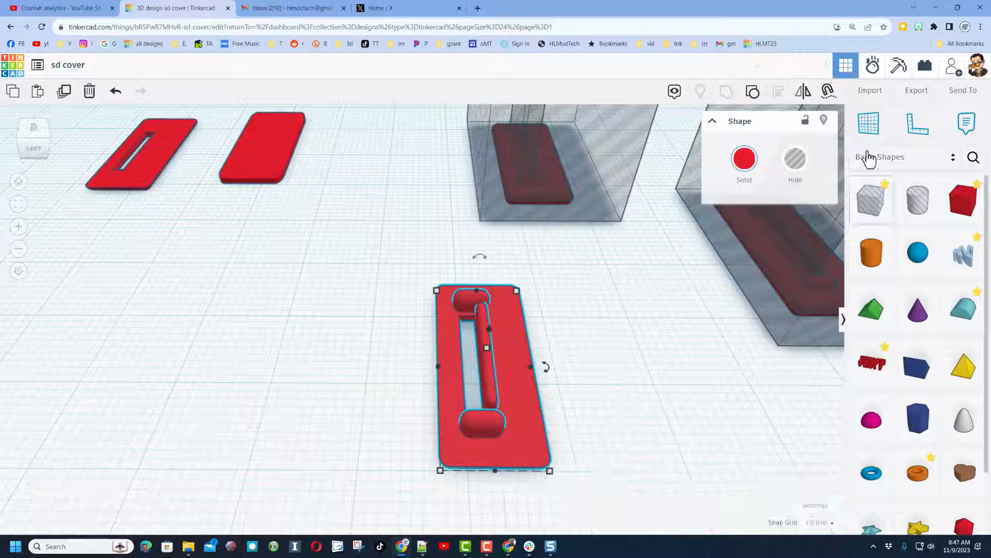
pyautogui.click(916, 90)
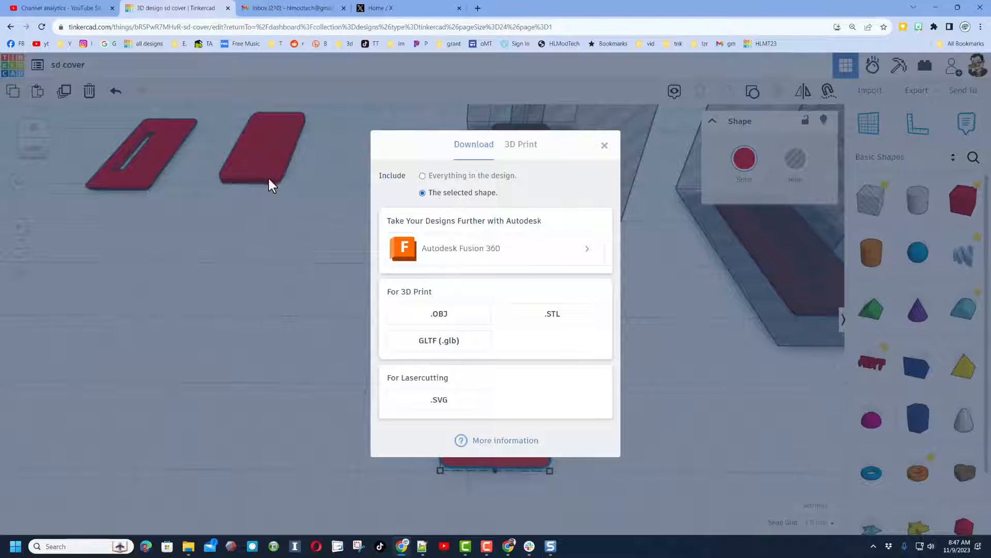
pyautogui.moveTo(530, 240)
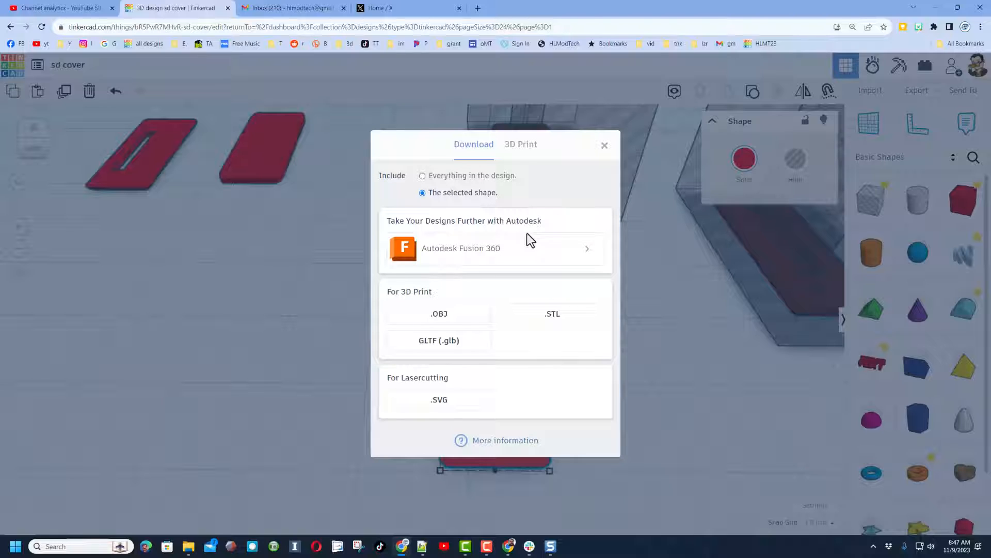
pyautogui.moveTo(551, 314)
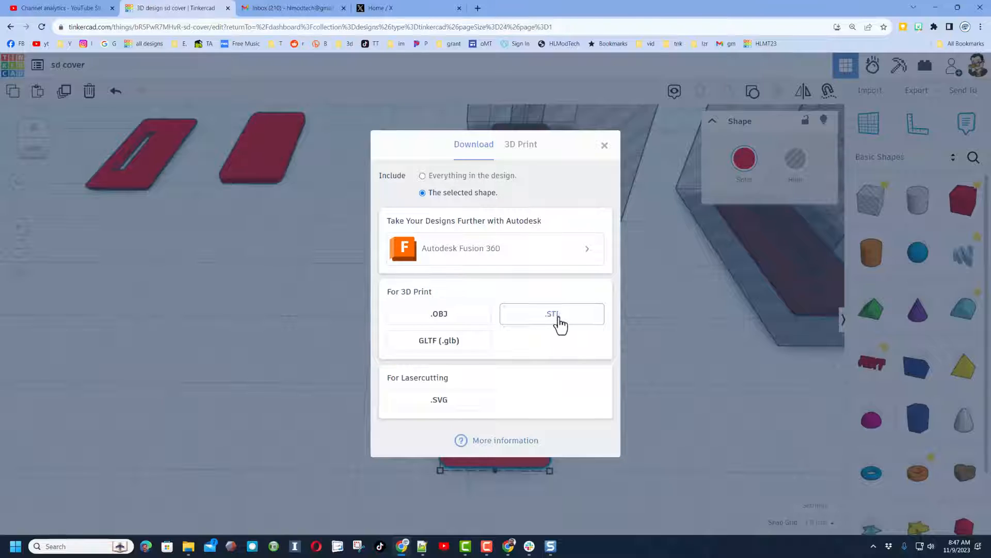
# - Download the selected shape as an .STL for 3D printing
pyautogui.click(551, 314)
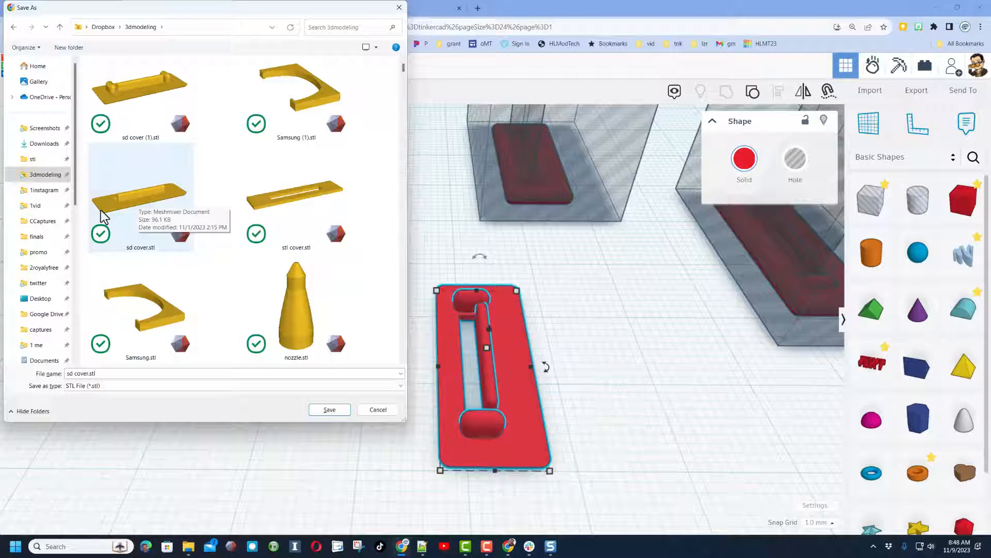
# - Save the file as sd cover v4.stl in the 3dmodeling folder
pyautogui.click(139, 89)
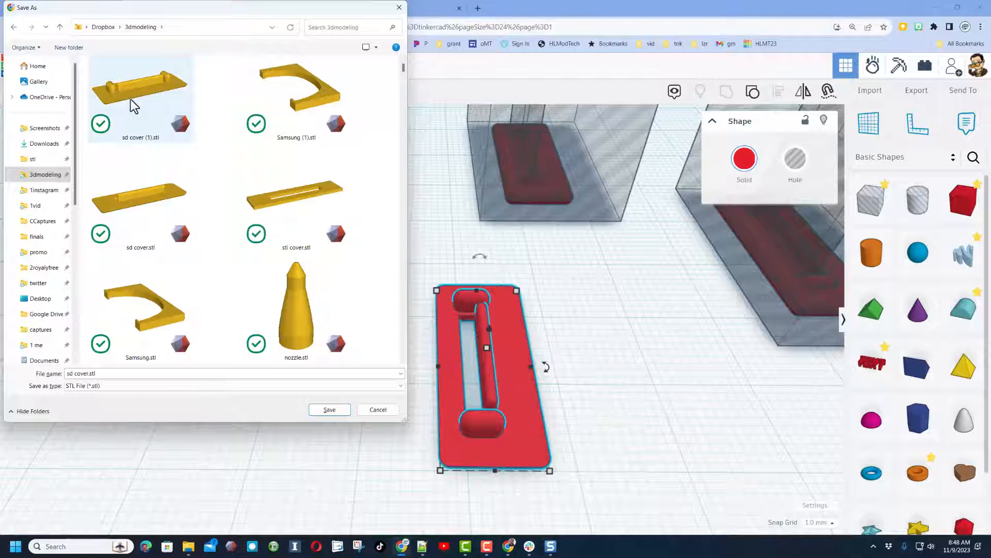
pyautogui.click(80, 373)
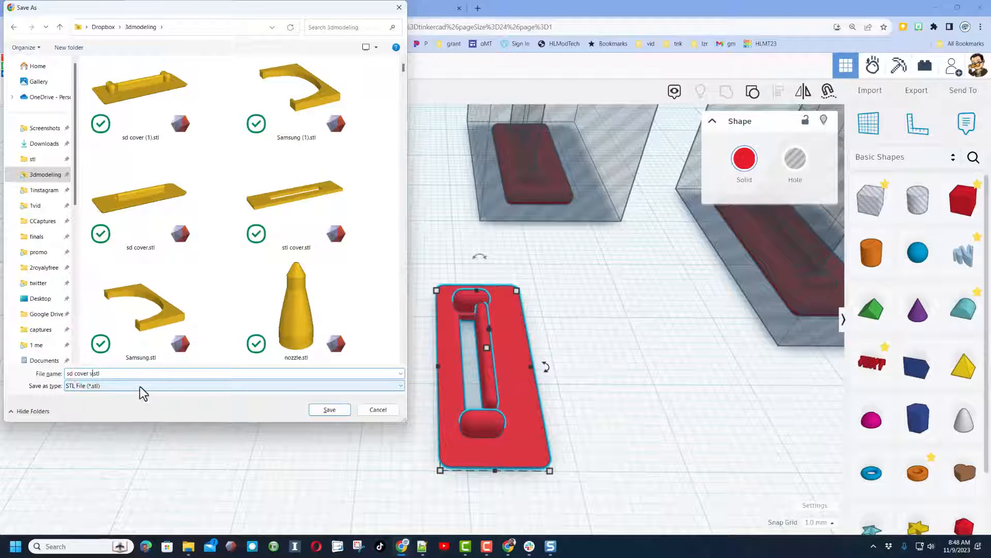
pyautogui.click(328, 409)
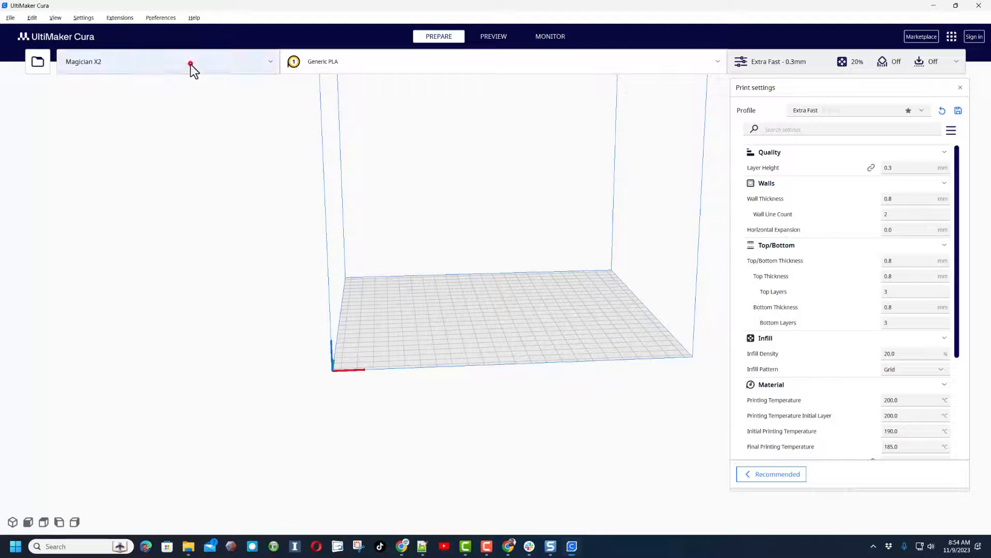
# - Switch the Cura printer to Anet A8 PLUS
pyautogui.click(167, 61)
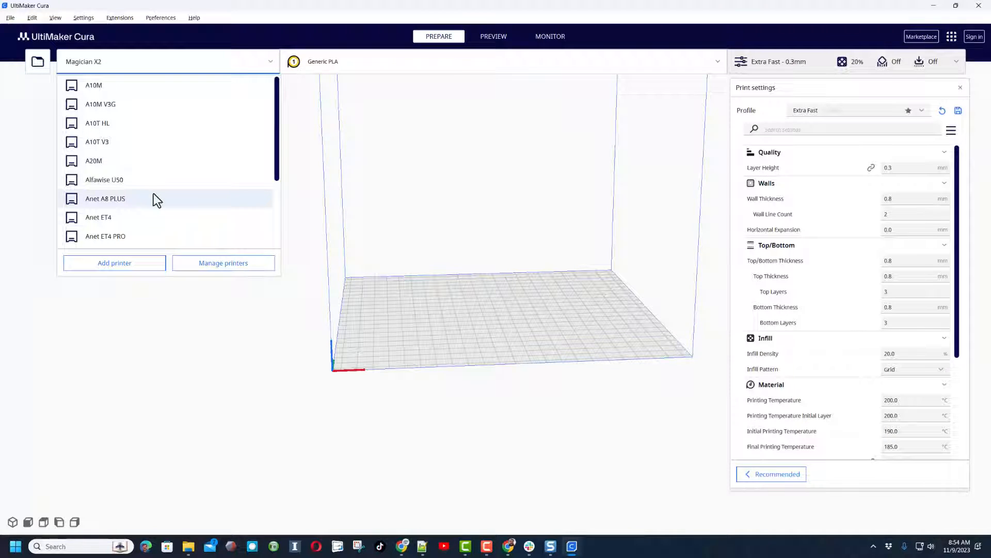
pyautogui.click(106, 198)
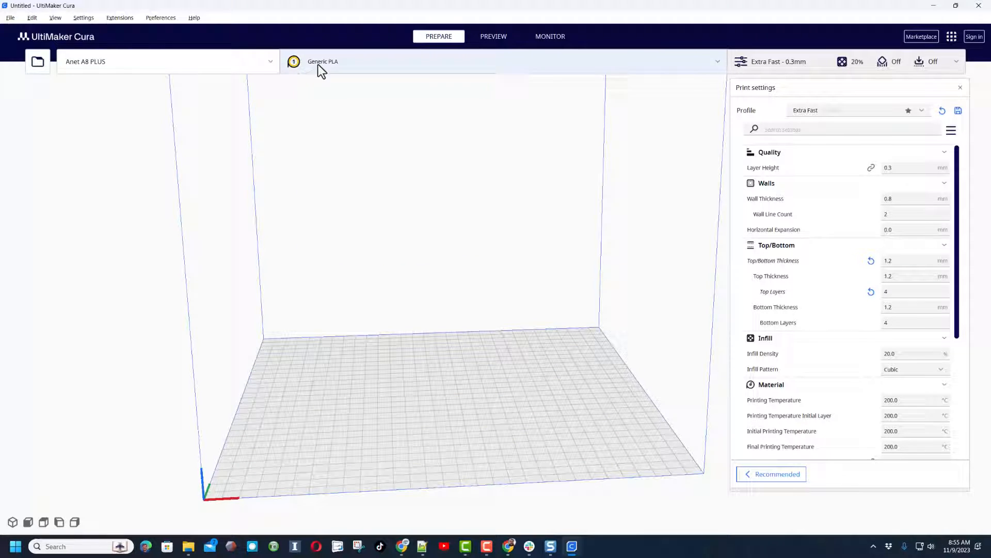
# - Load sd cover v4.stl from the 3dmodeling folder onto the build plate
pyautogui.click(37, 61)
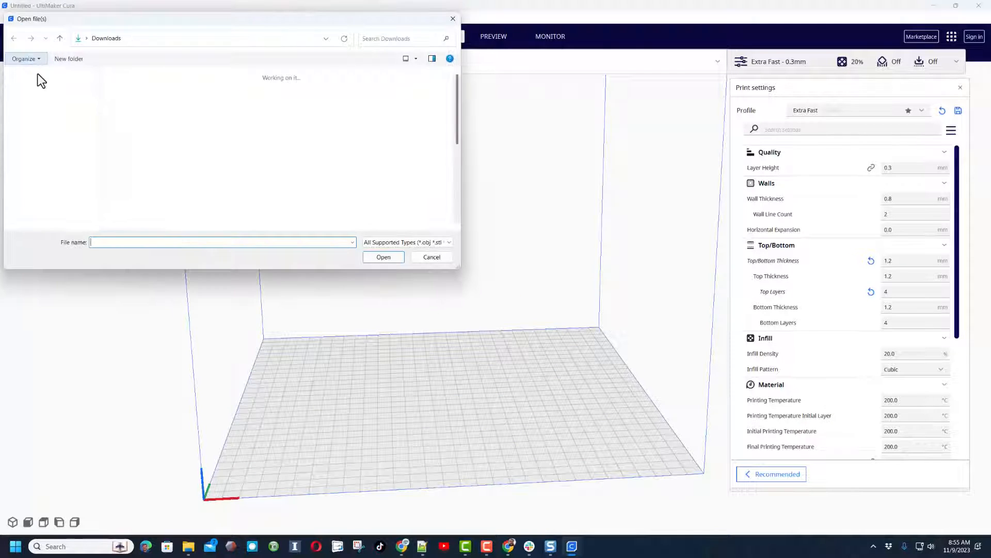
pyautogui.click(45, 152)
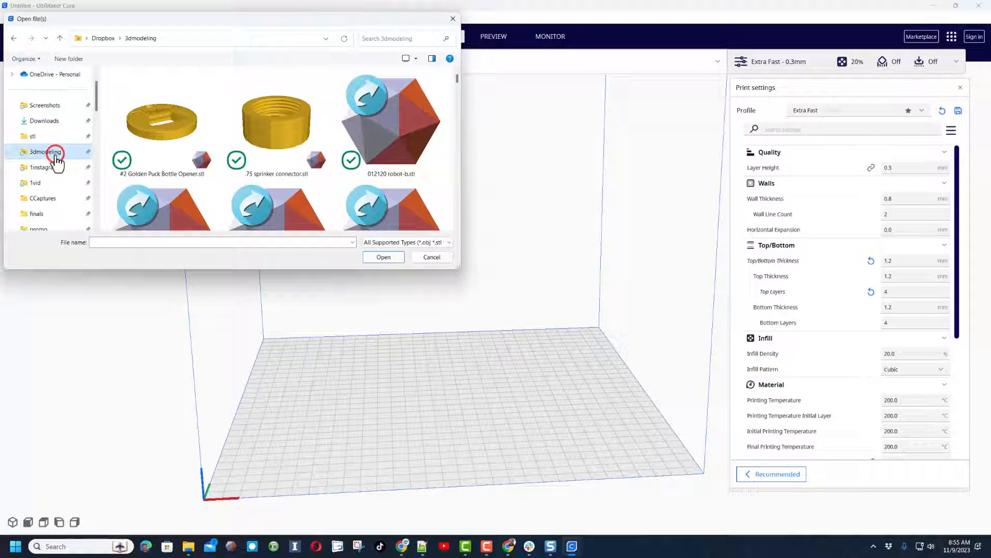
pyautogui.scroll(-3)
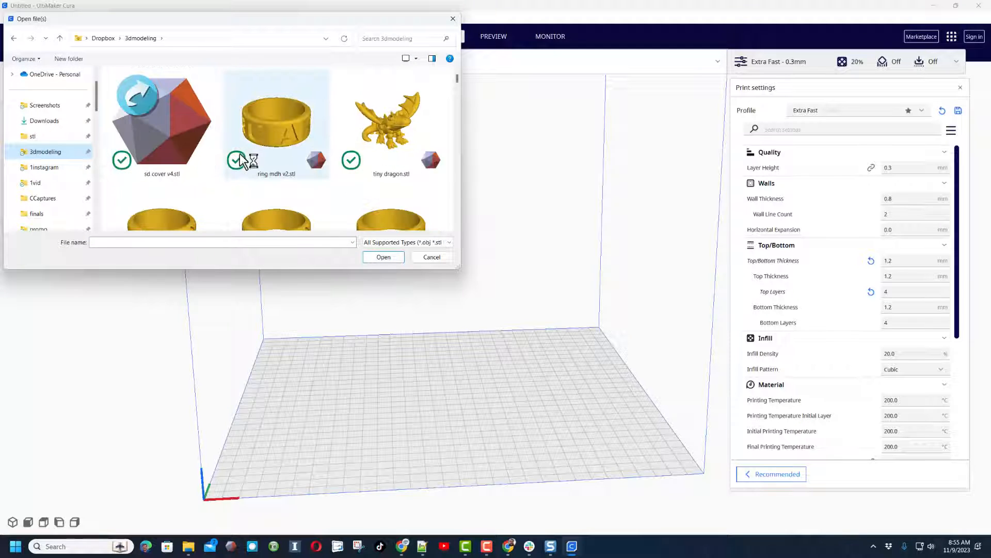
pyautogui.click(161, 120)
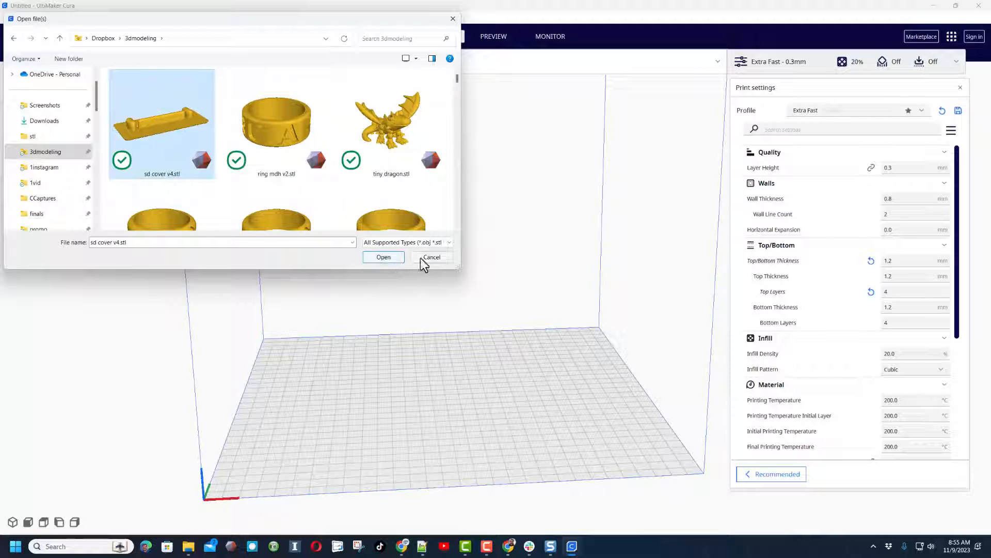
pyautogui.click(383, 257)
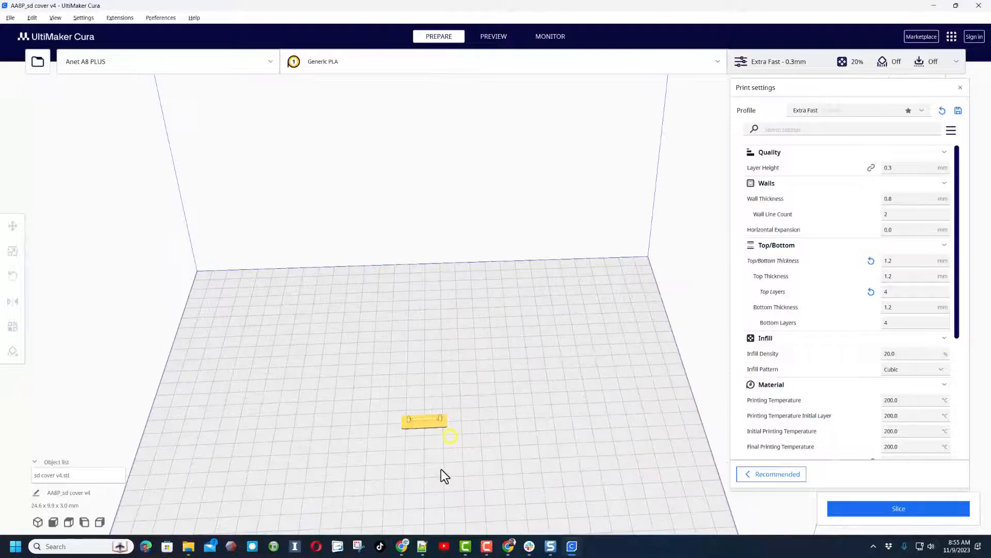
# - Slice the sd cover v4 model and save the print to the removable drive
pyautogui.click(898, 508)
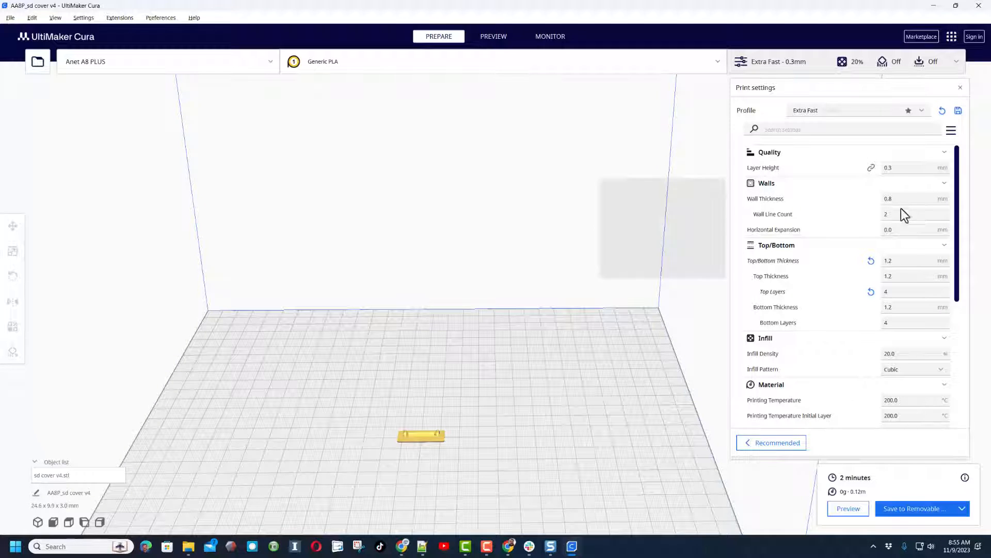
pyautogui.scroll(-3)
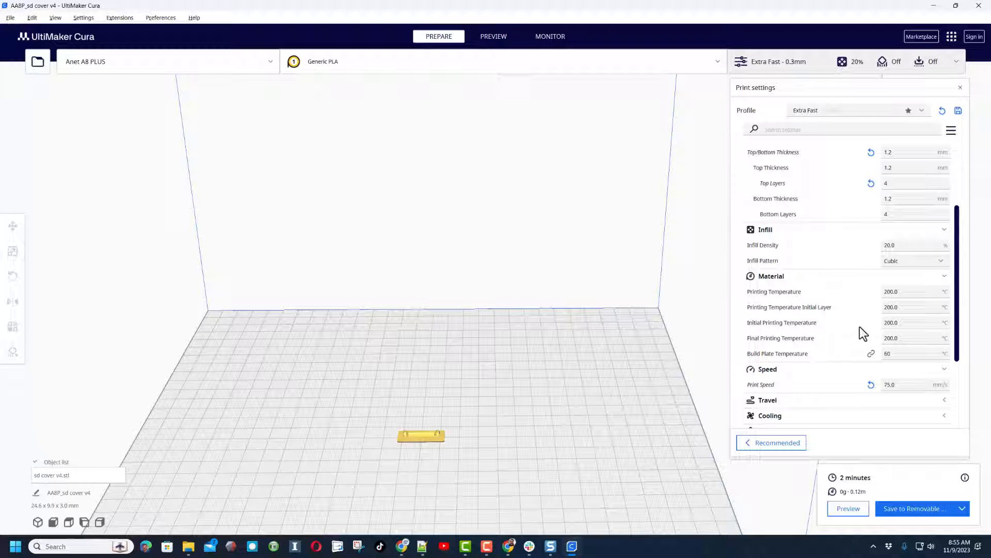
pyautogui.scroll(-3)
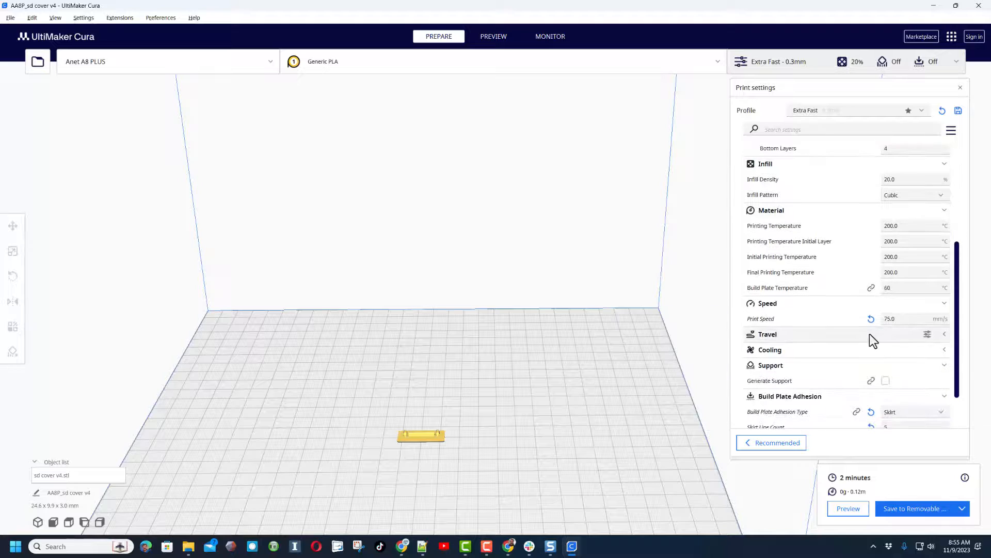
pyautogui.scroll(-3)
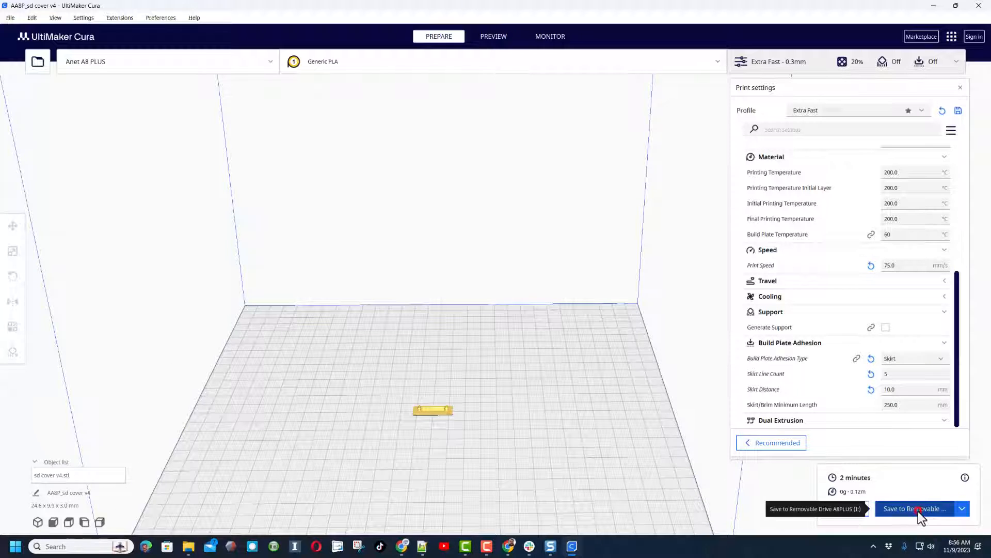
pyautogui.click(916, 508)
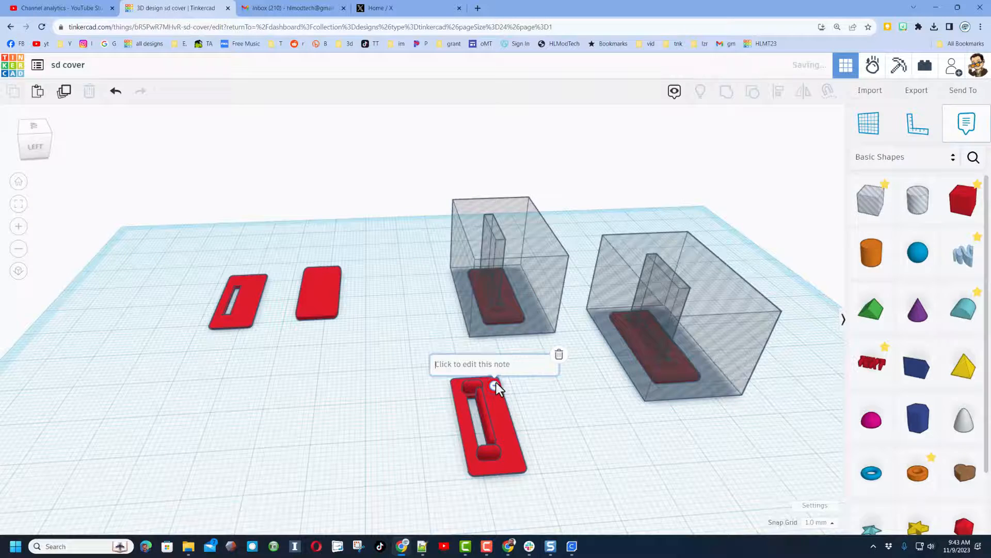
# - Write "V4 printed" in the note beside the slotted cover
pyautogui.click(481, 364)
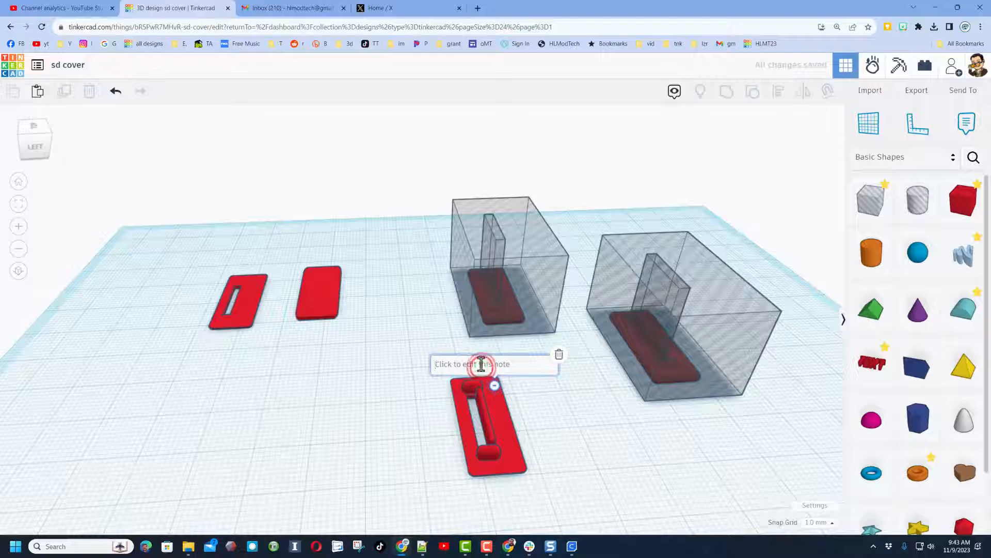
pyautogui.write('V4')
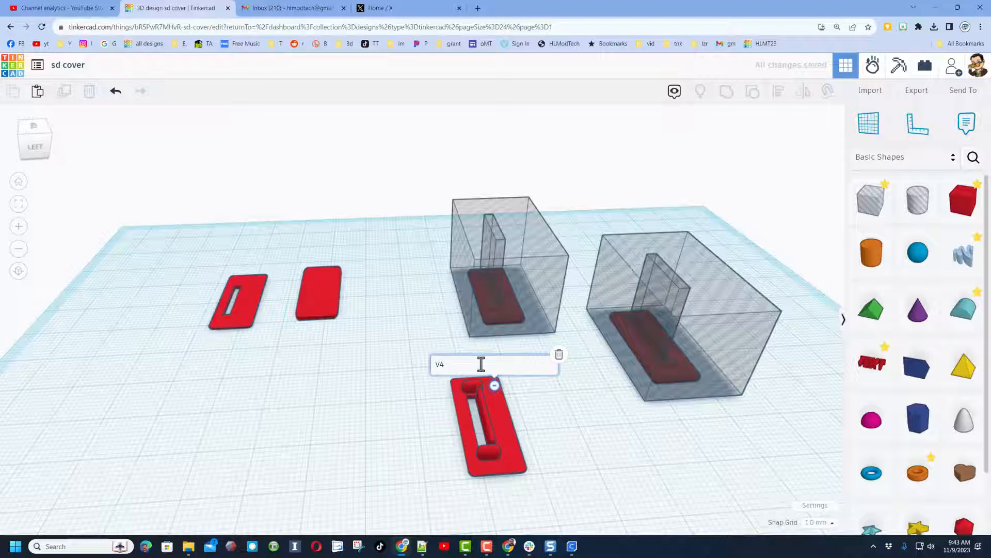
pyautogui.write('printed')
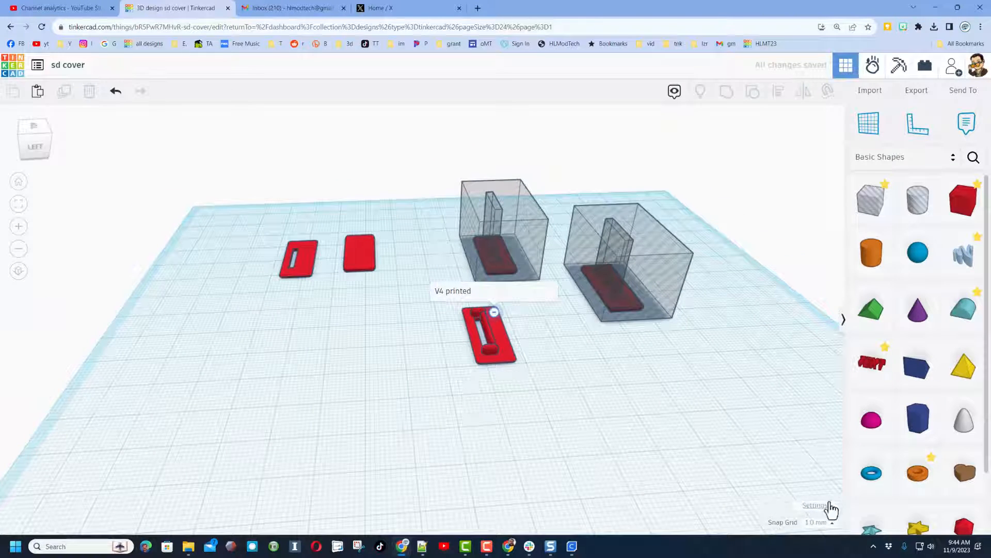
# - In Workspace settings, change background colour, toggle Show grid off and on, and close settings
pyautogui.click(814, 505)
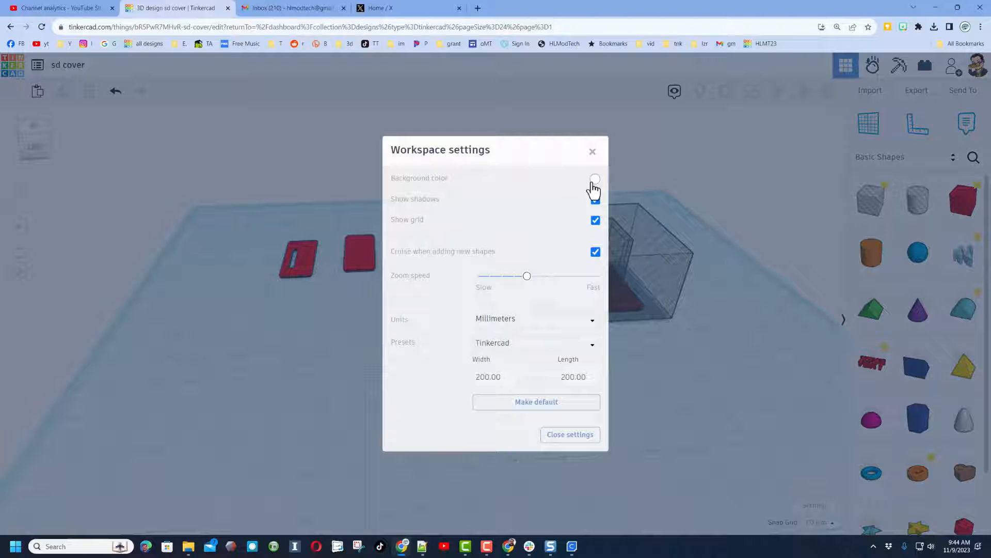
pyautogui.click(593, 180)
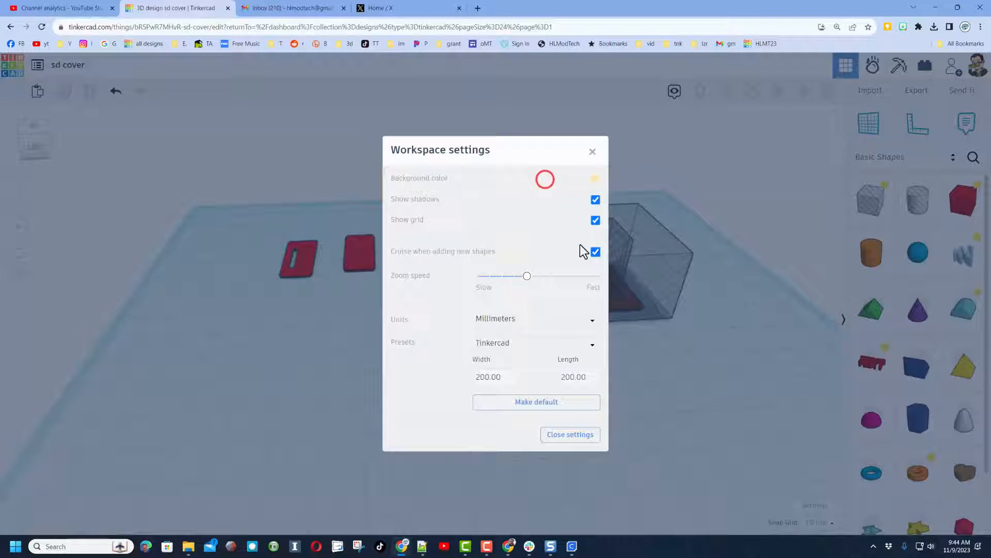
pyautogui.click(595, 220)
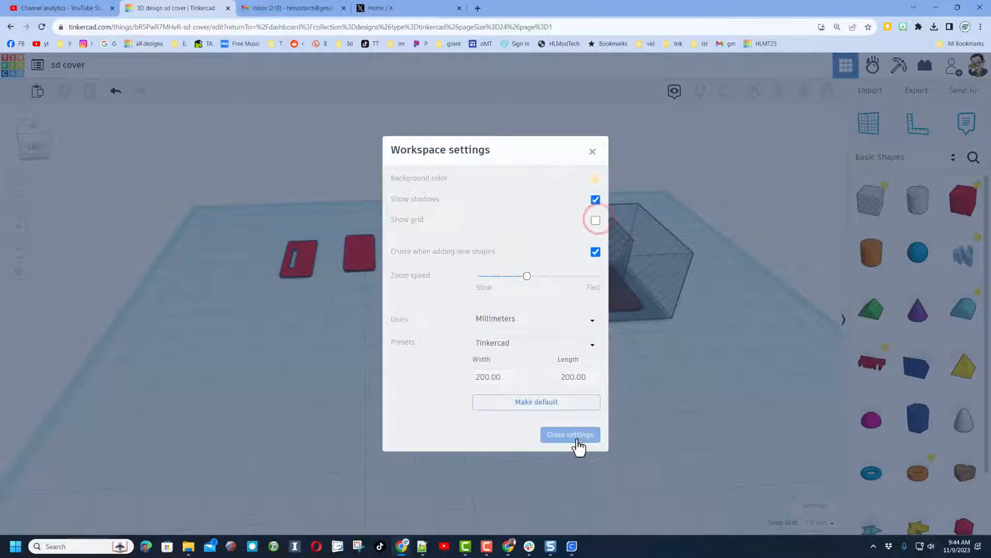
pyautogui.click(569, 434)
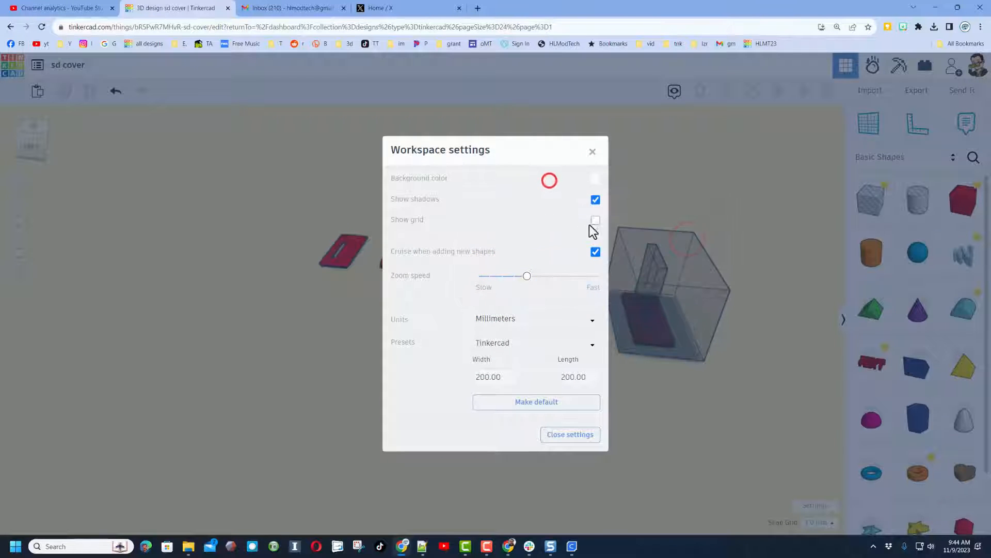
pyautogui.click(595, 218)
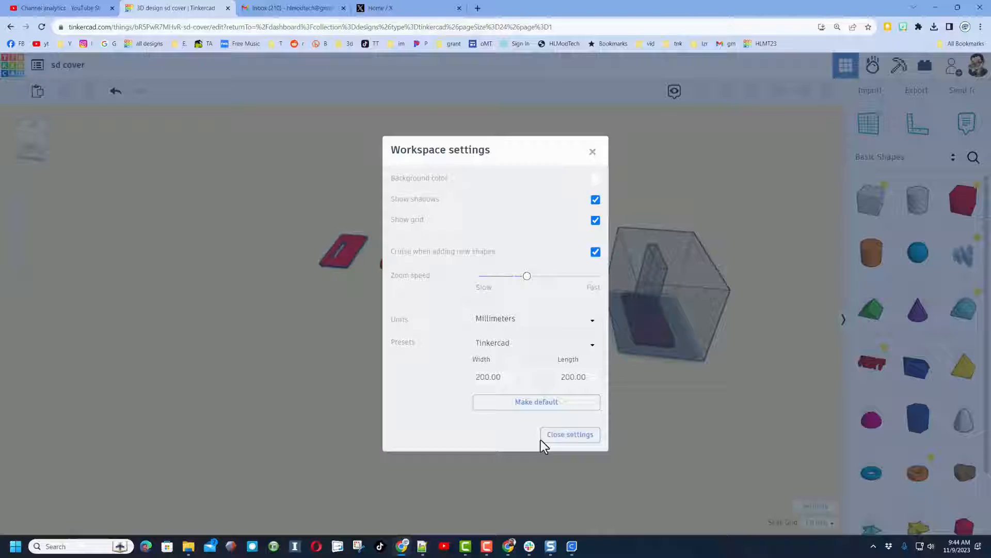
pyautogui.click(569, 435)
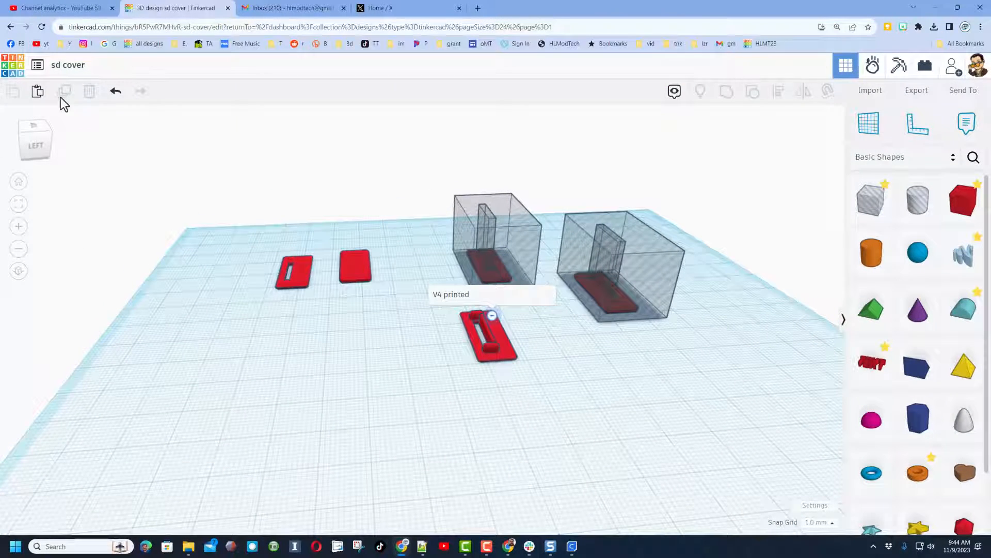
# - Add the tags sd cover, anet, a8 plus and fix to the sd cover design properties
pyautogui.click(10, 64)
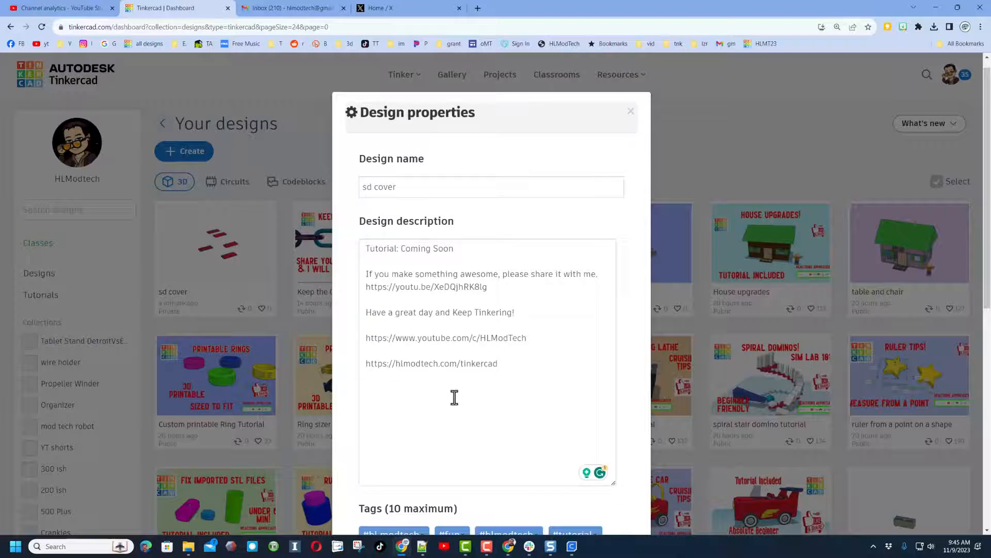
pyautogui.scroll(-3)
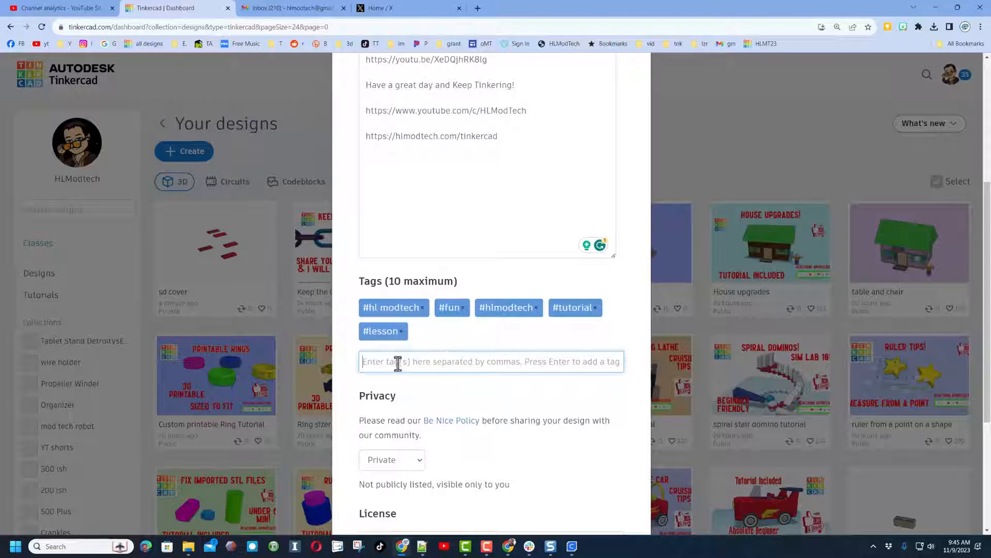
pyautogui.write('sd cover, anet, a8 plus, fix')
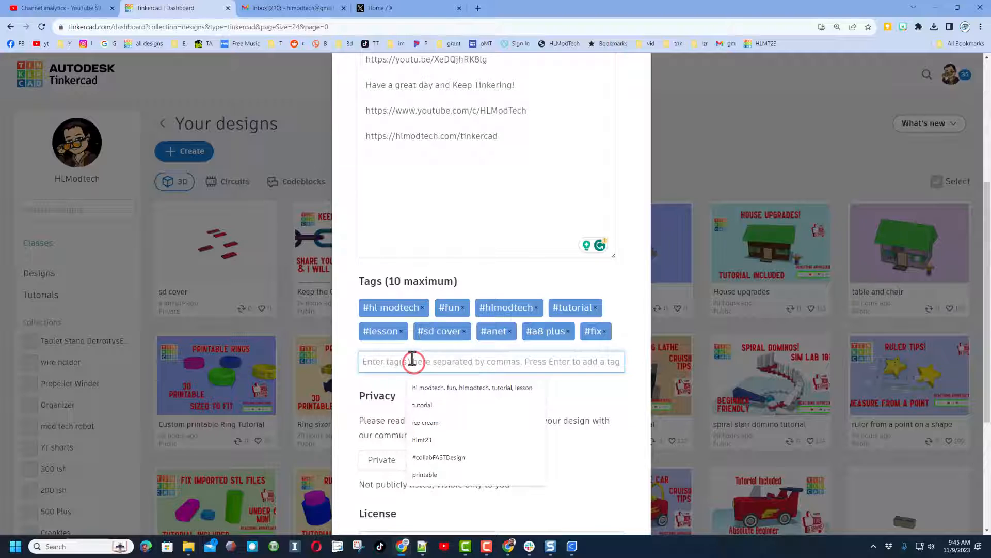
pyautogui.write('hlmt')
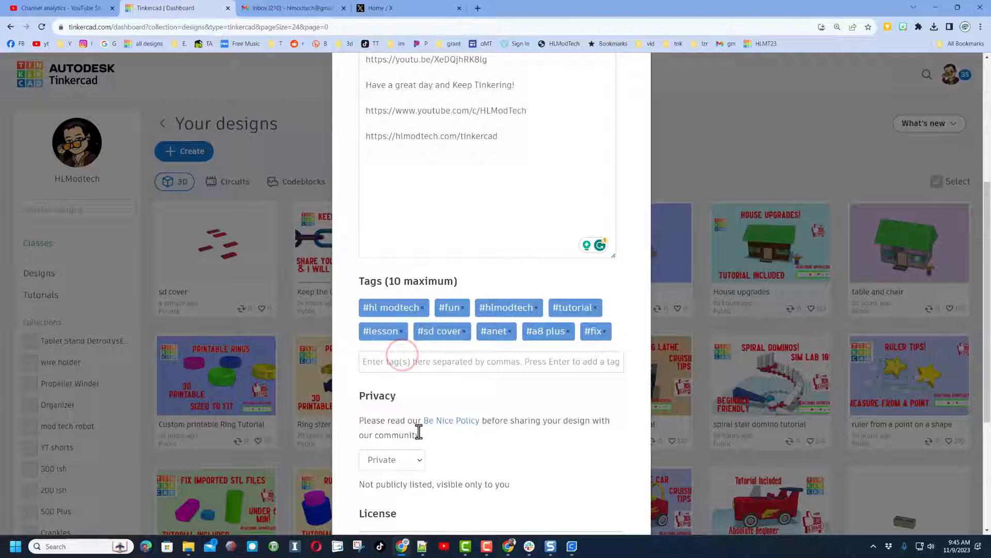
# - Set privacy to Public and choose the Attribution-ShareAlike 3.0 license
pyautogui.click(391, 314)
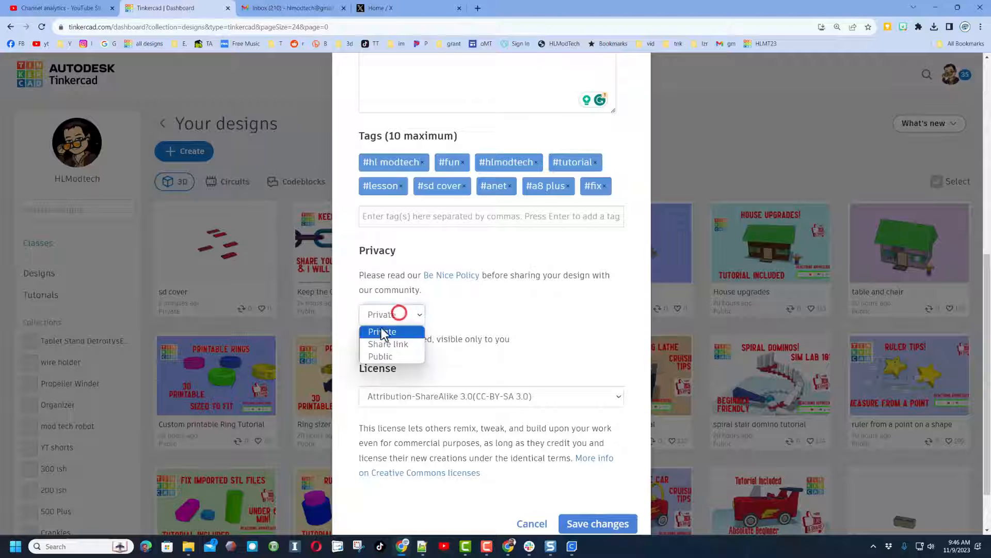
pyautogui.click(379, 357)
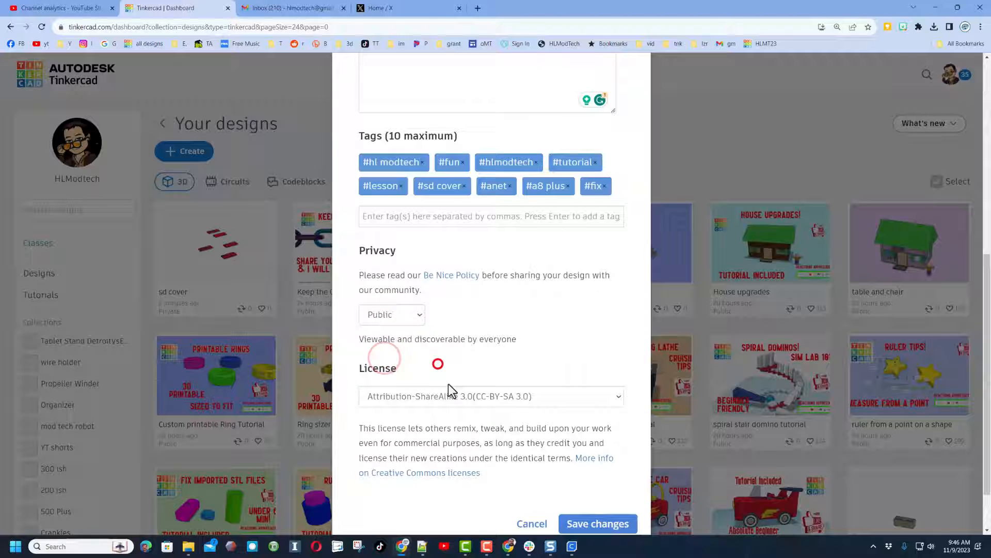
pyautogui.click(490, 397)
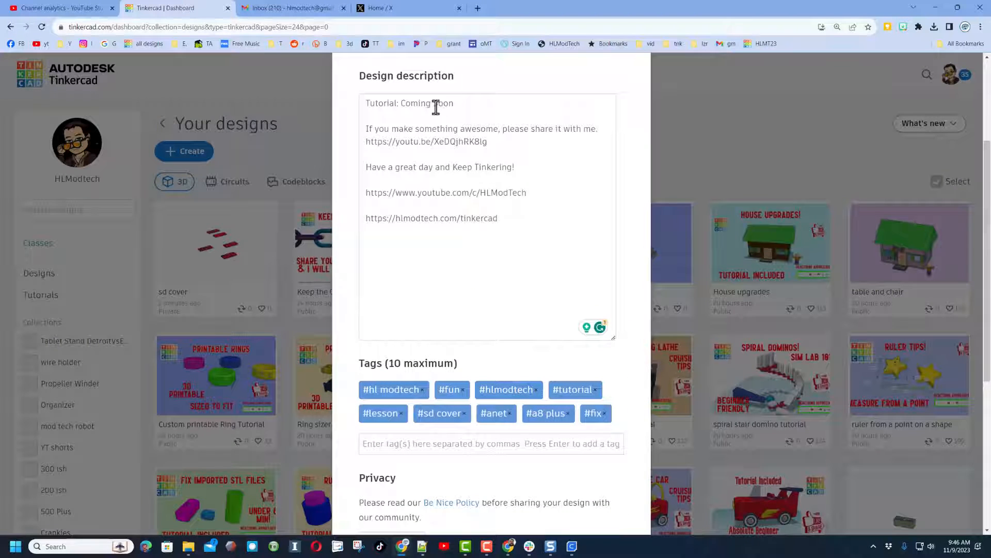
pyautogui.scroll(-3)
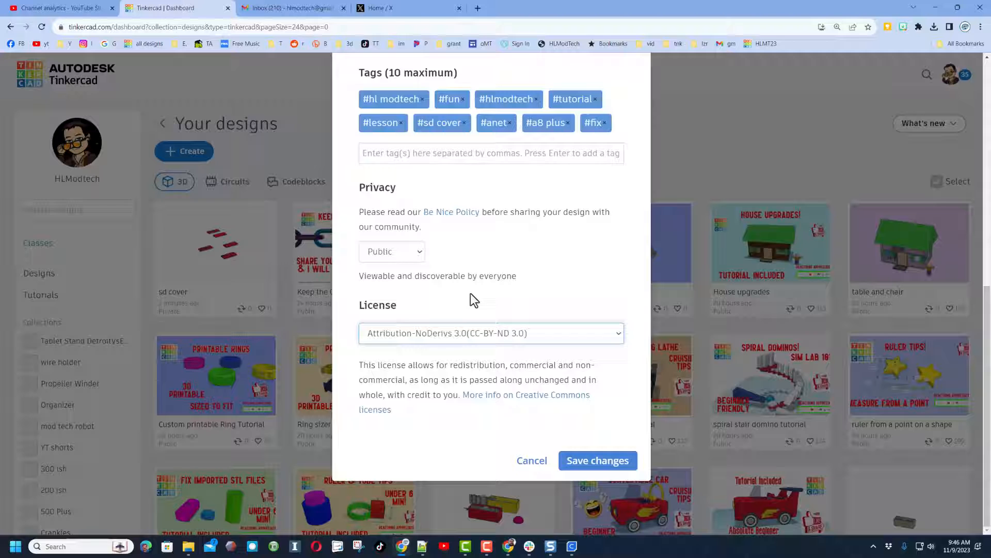
pyautogui.click(490, 333)
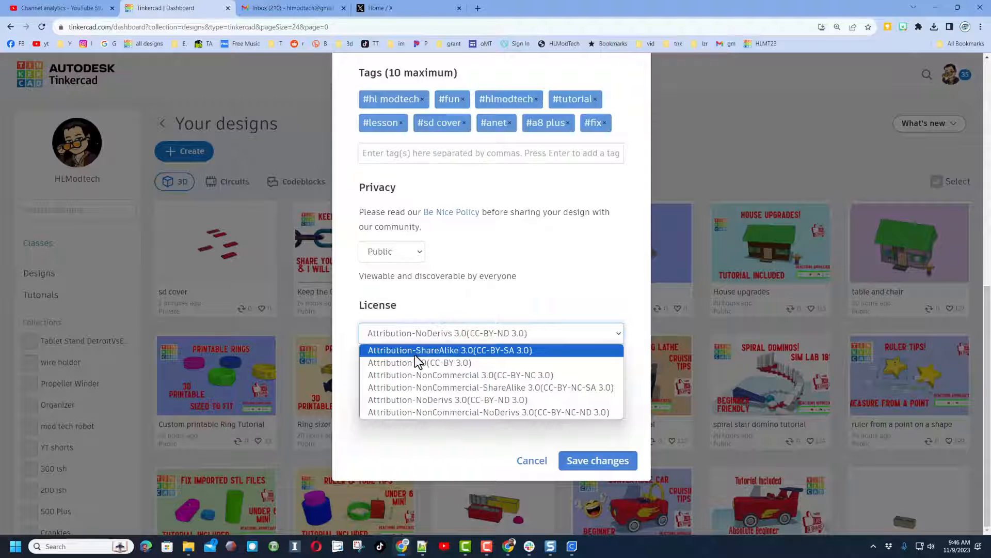
pyautogui.click(449, 351)
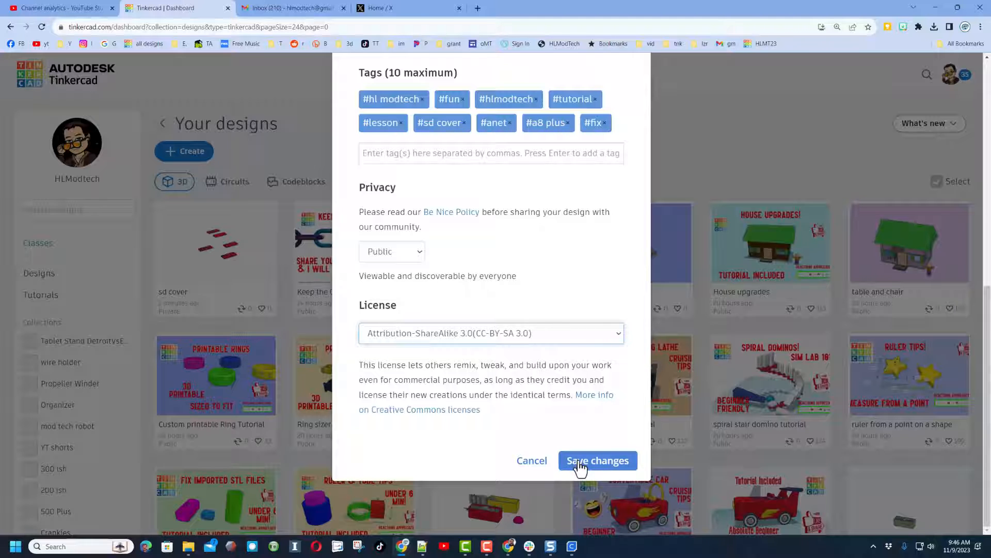
# - Save the updated design properties and go to the Community gallery
pyautogui.click(597, 460)
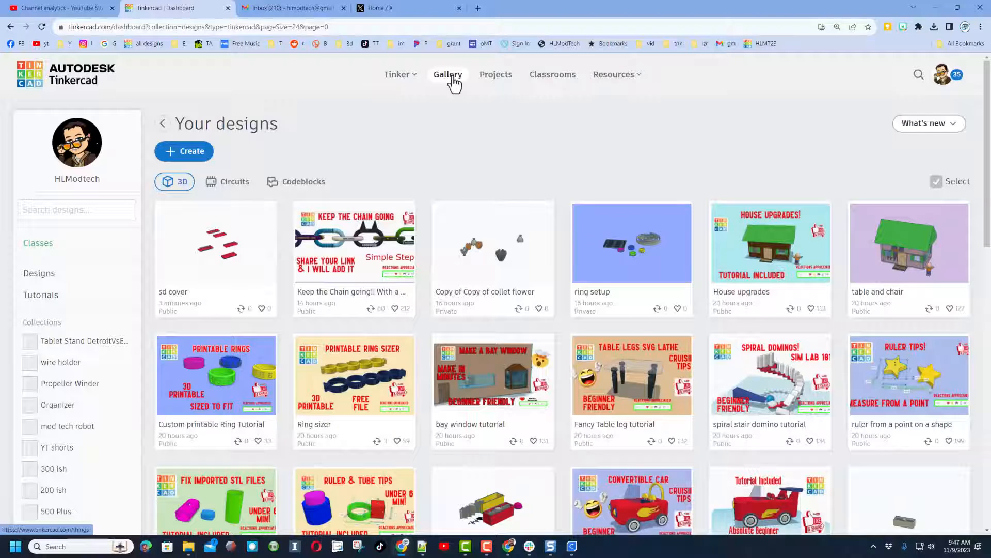
pyautogui.click(447, 74)
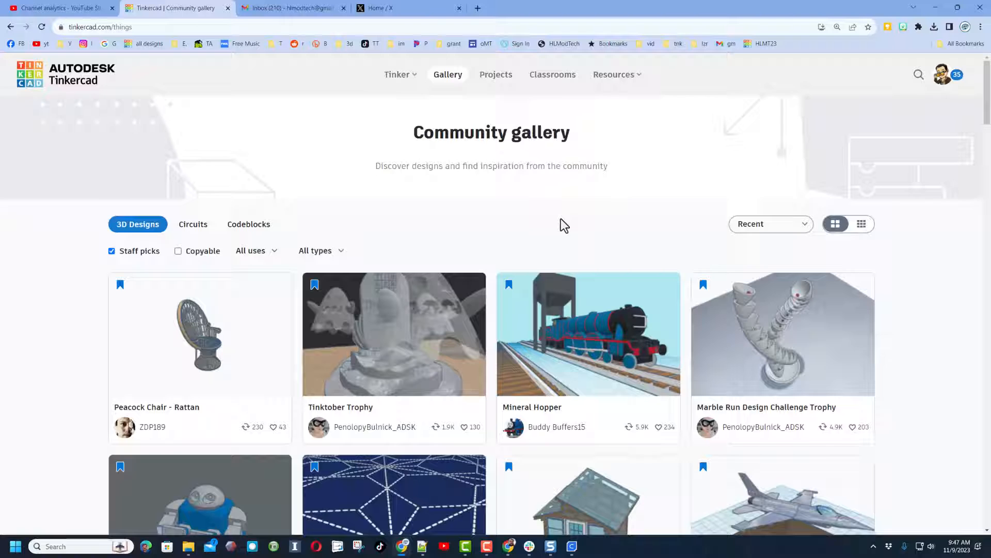
# - Briefly view the Print in Place Robot staff pick, then show all recent designs instead of staff picks
pyautogui.scroll(-3)
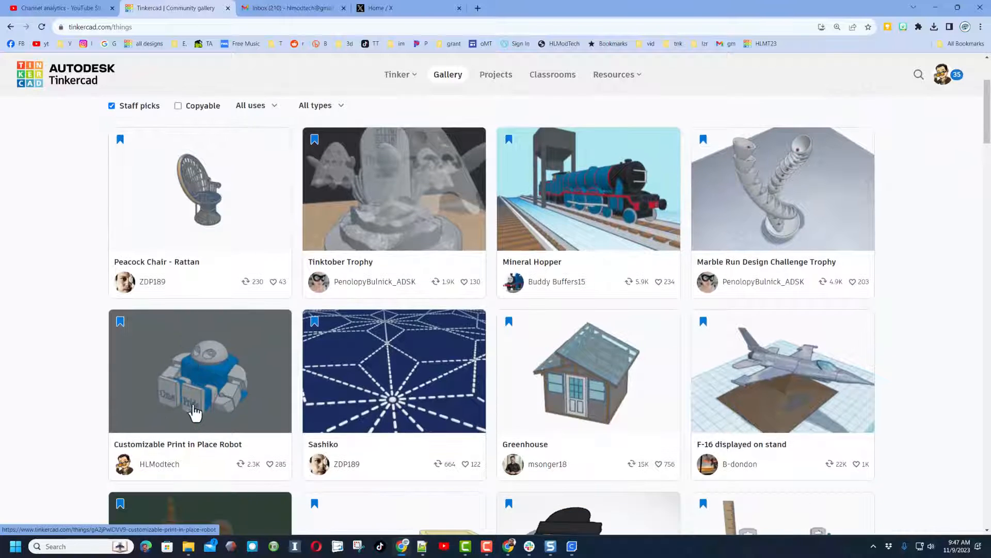
pyautogui.click(199, 371)
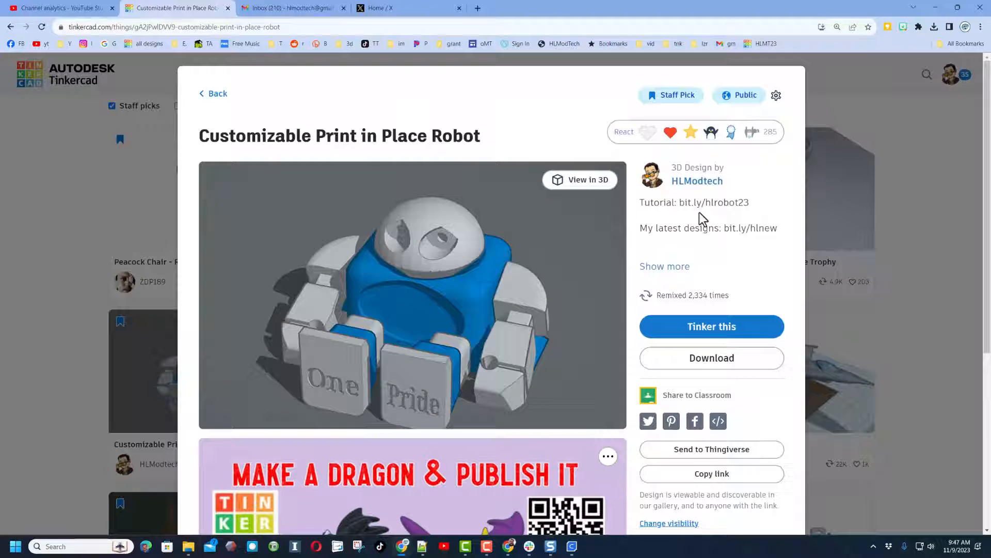
pyautogui.click(624, 131)
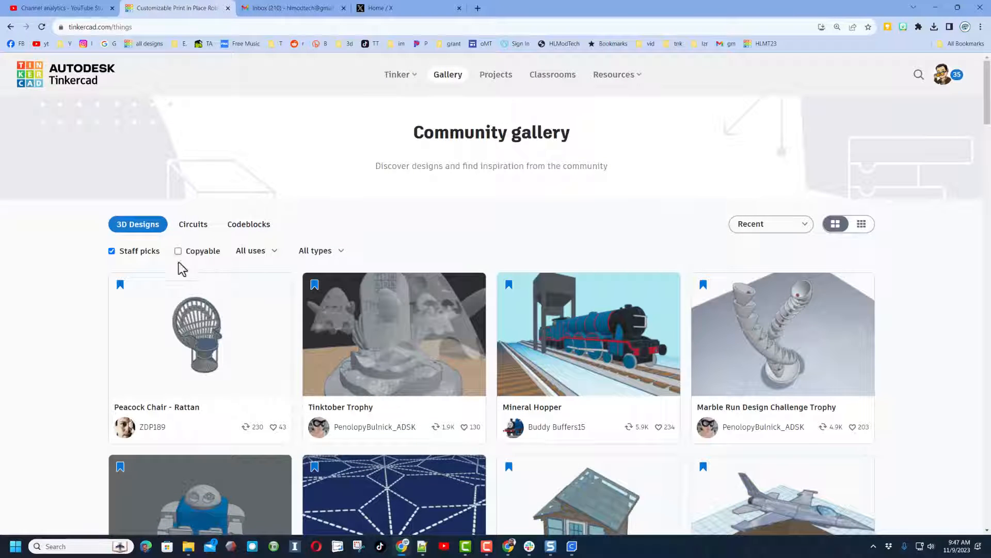
pyautogui.click(112, 250)
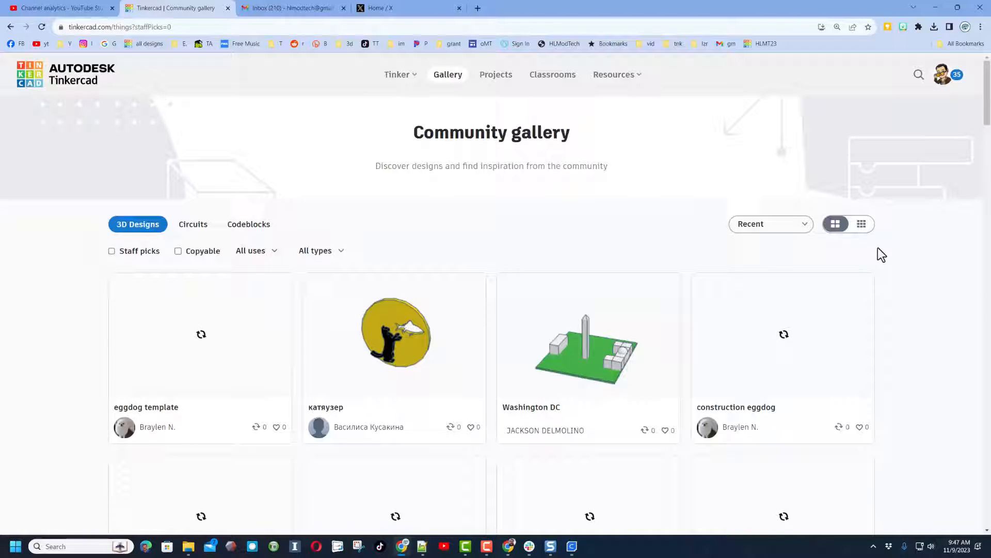
# - Switch to smaller thumbnails and briefly view the AI generated Eggman design
pyautogui.click(861, 224)
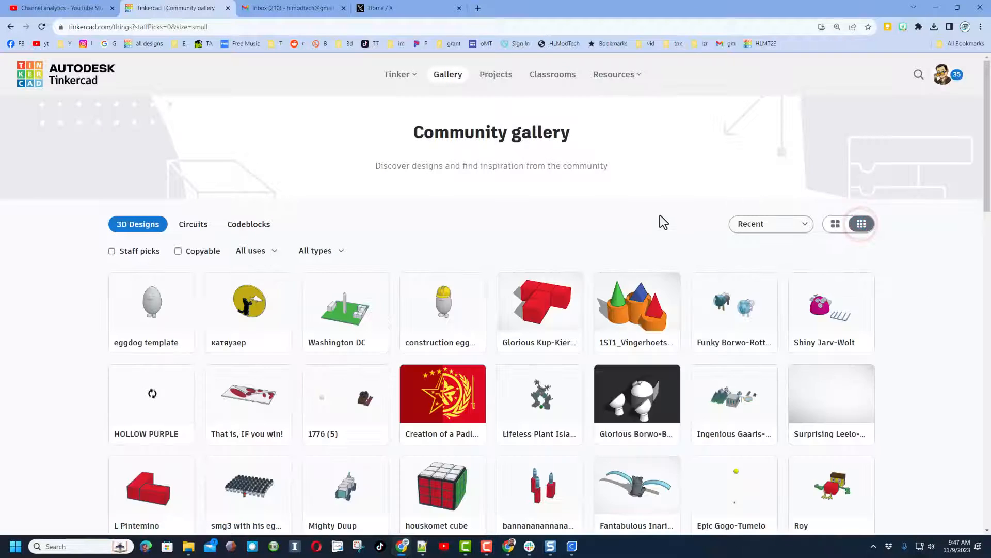
pyautogui.scroll(-3)
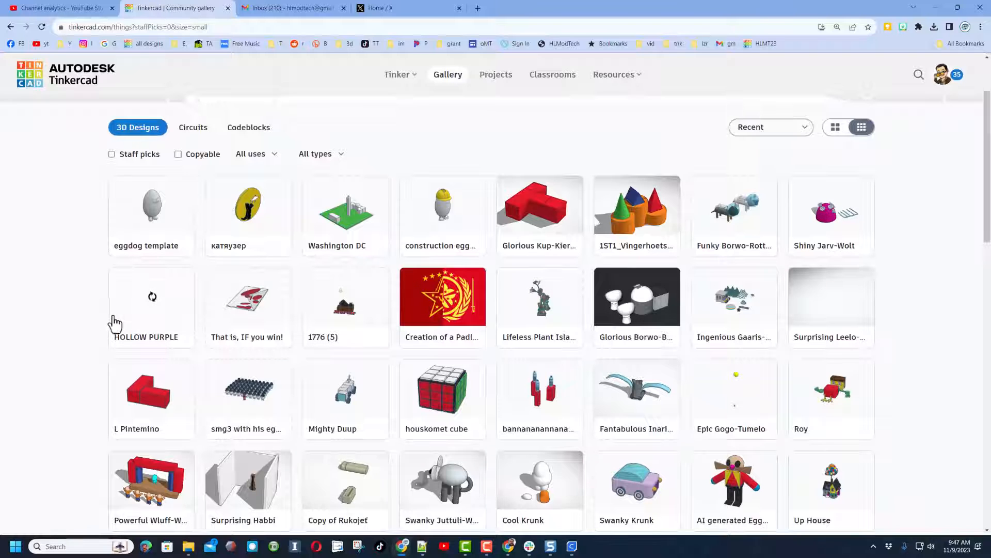
pyautogui.click(735, 478)
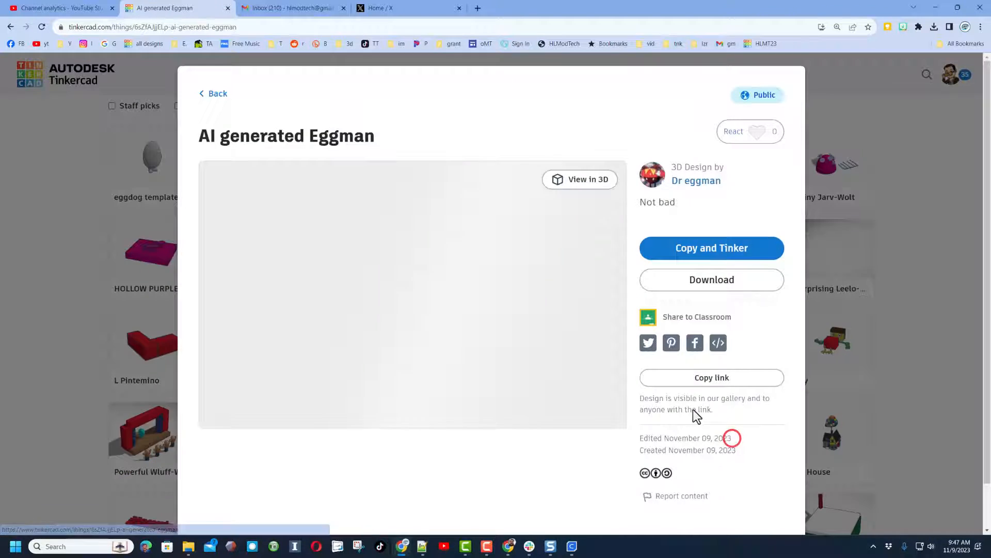
pyautogui.click(749, 131)
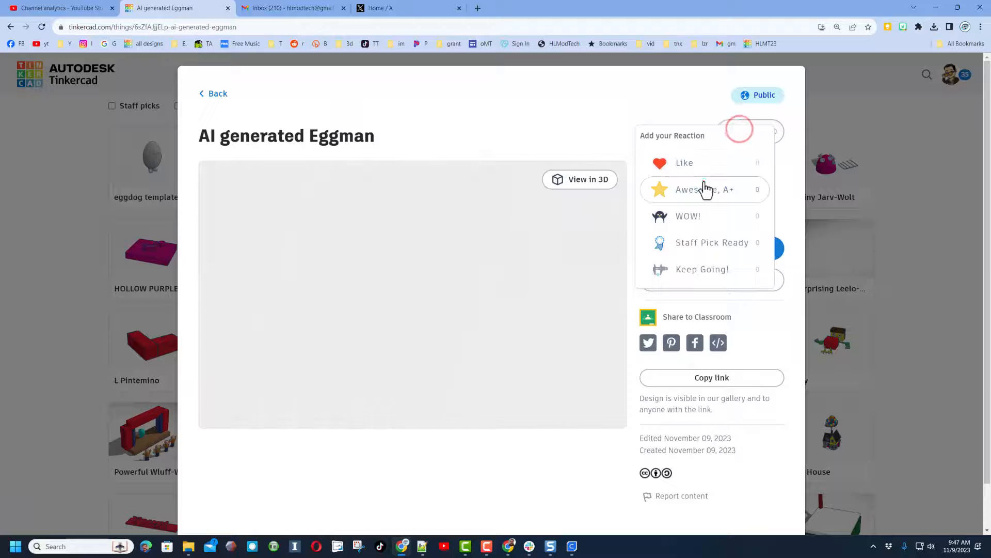
# - Give the Lifeless Plant Island design a reaction and return to the gallery search page
pyautogui.click(217, 93)
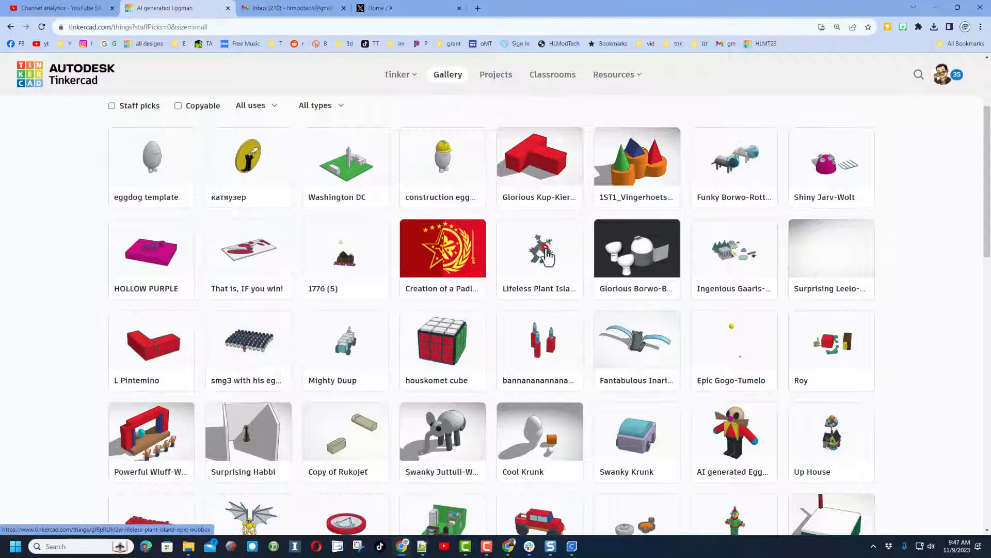
pyautogui.click(539, 249)
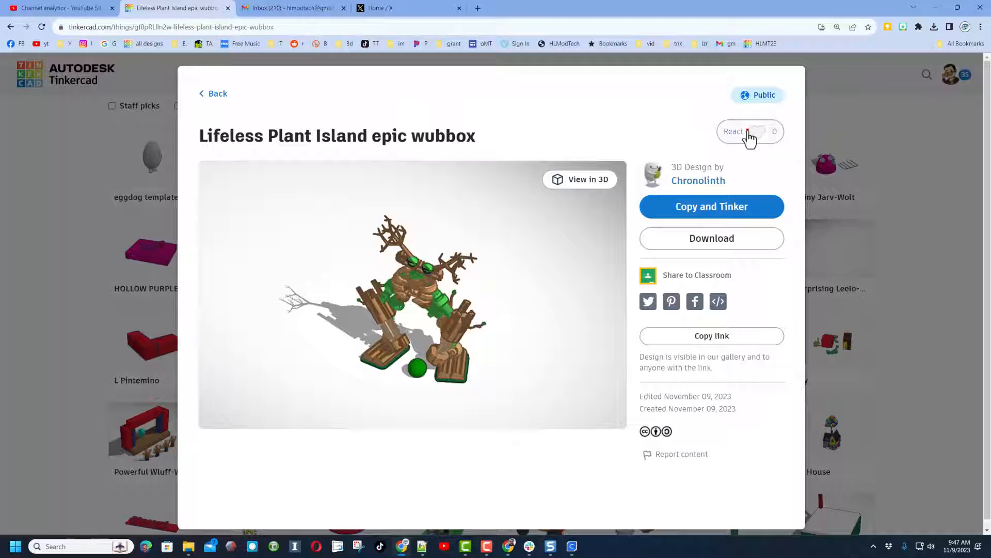
pyautogui.click(751, 131)
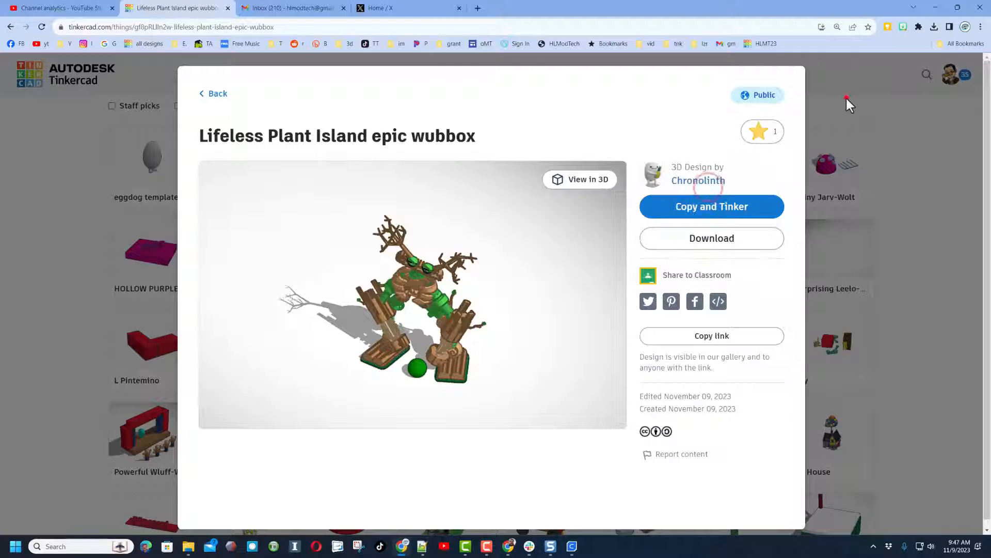
pyautogui.click(213, 93)
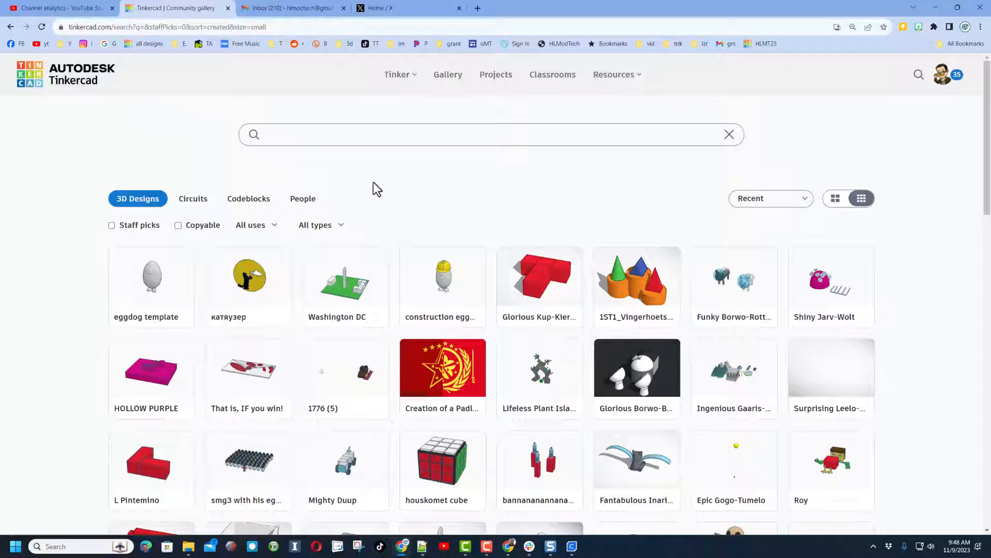
pyautogui.moveTo(524, 207)
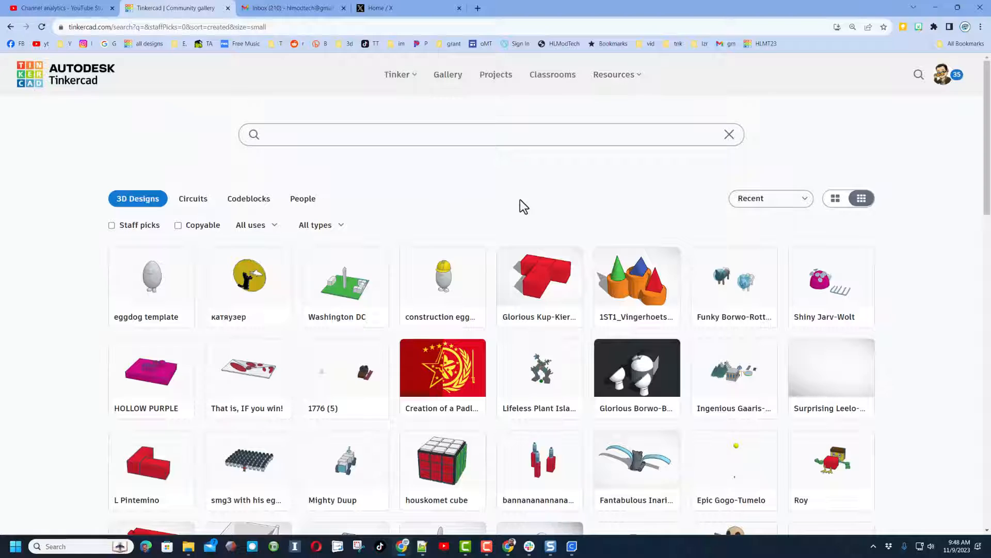
pyautogui.scroll(-3)
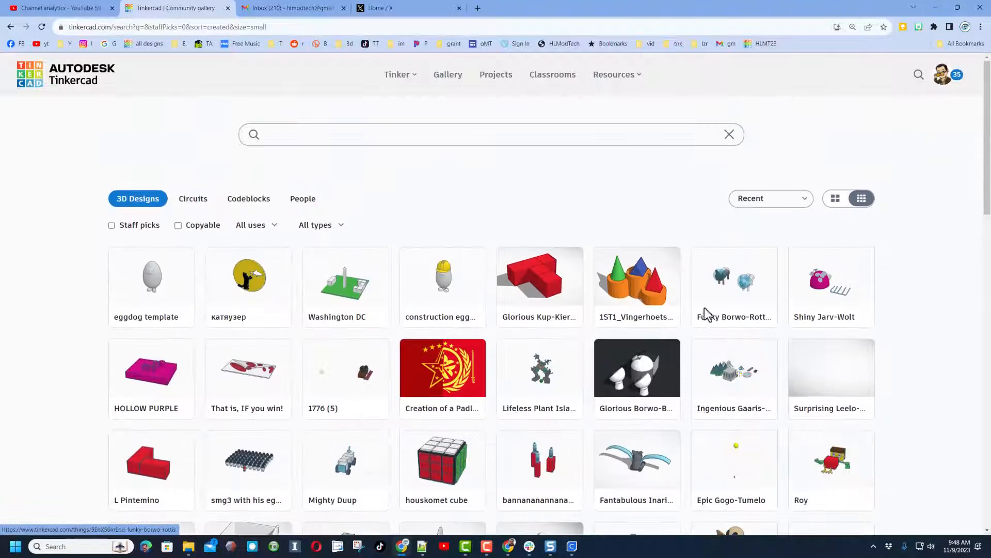
# - Search 3D designs for 'a8 plus' and sort the results by Recent
pyautogui.click(492, 134)
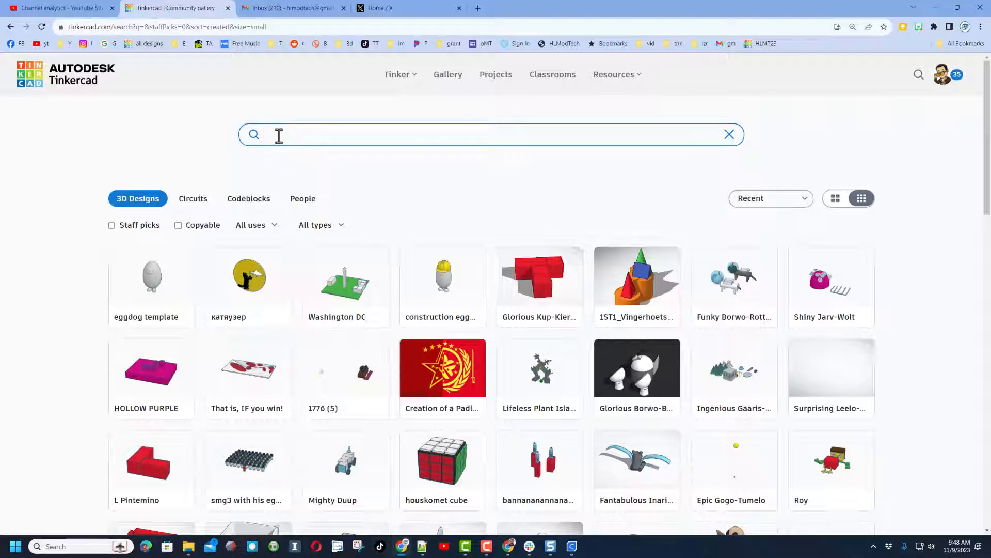
pyautogui.write('a8 a')
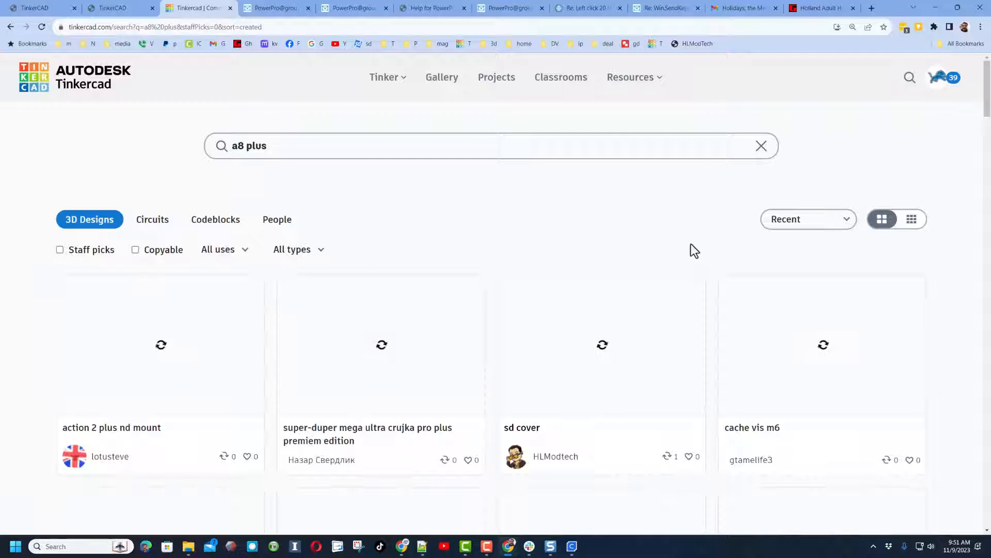
pyautogui.click(808, 219)
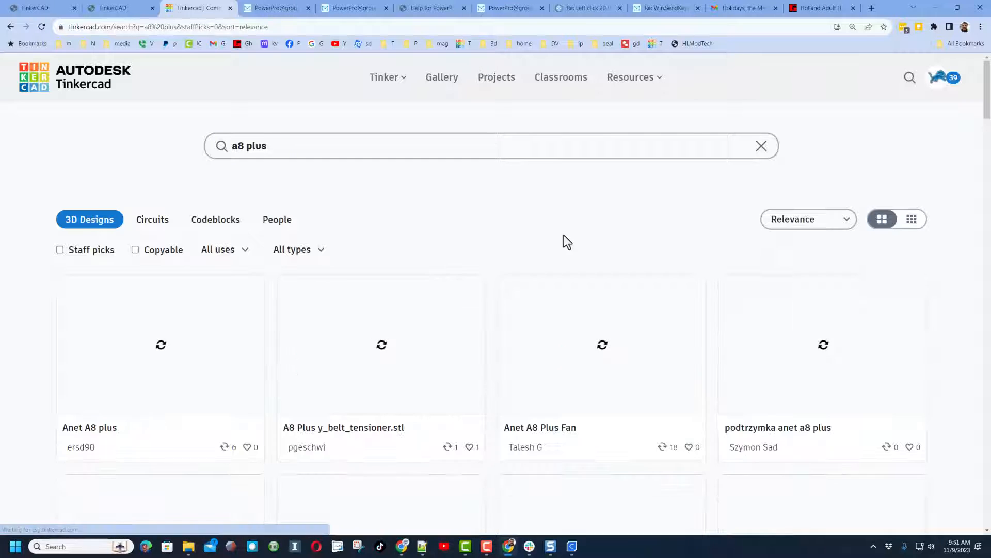
pyautogui.click(807, 219)
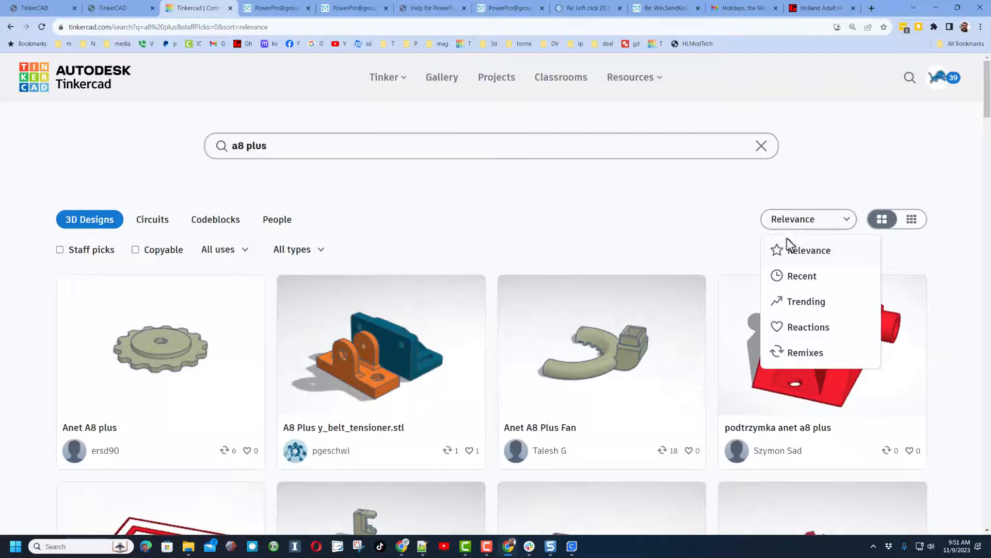
pyautogui.click(801, 276)
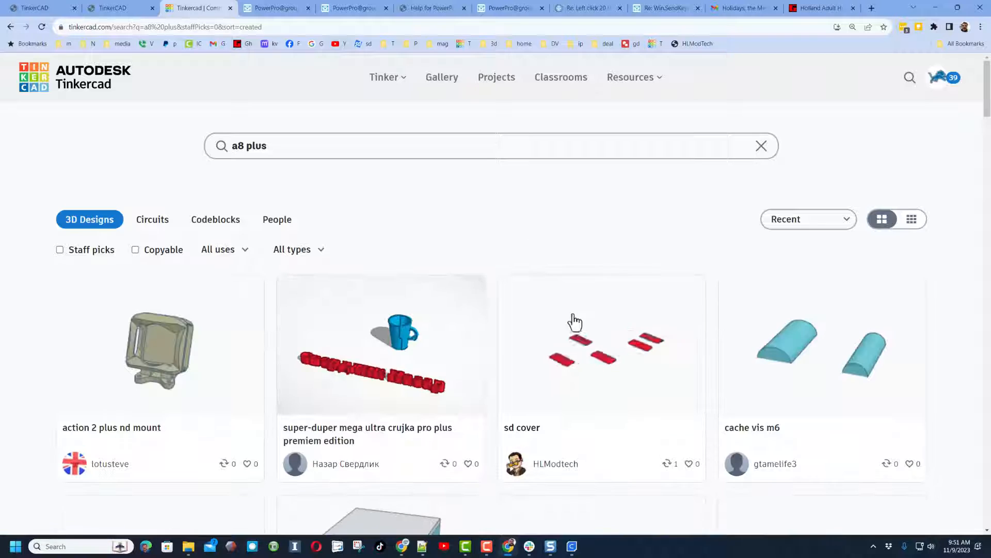
pyautogui.moveTo(598, 372)
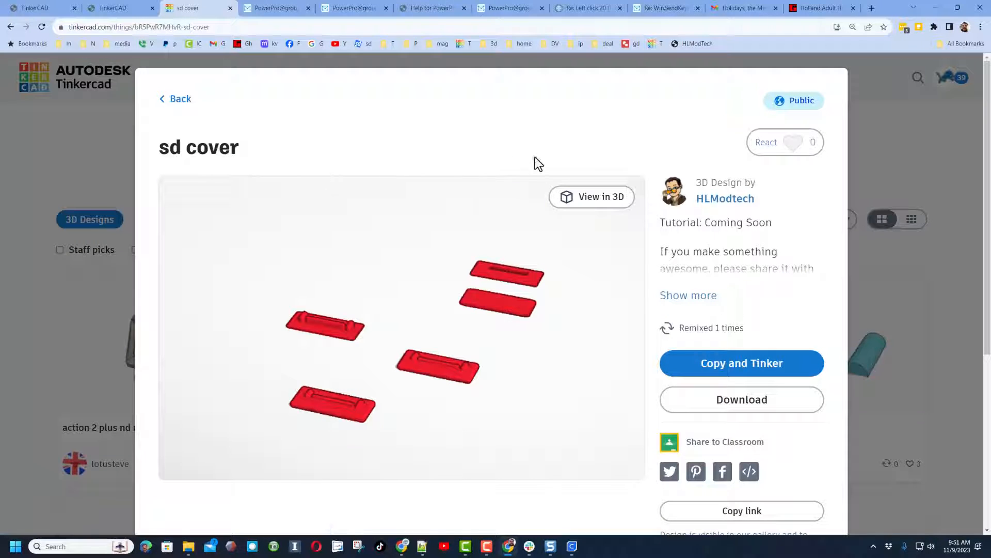
pyautogui.moveTo(620, 271)
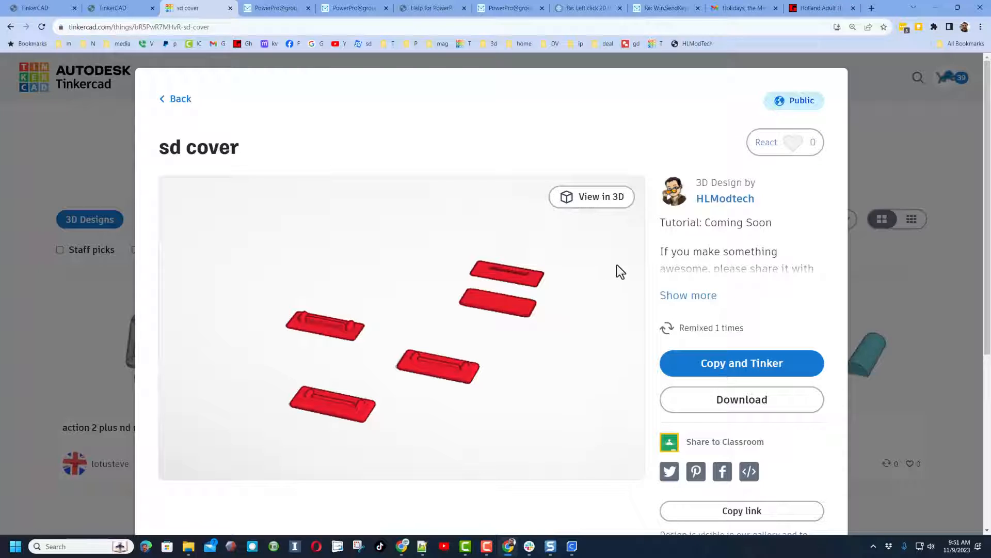
pyautogui.moveTo(686, 297)
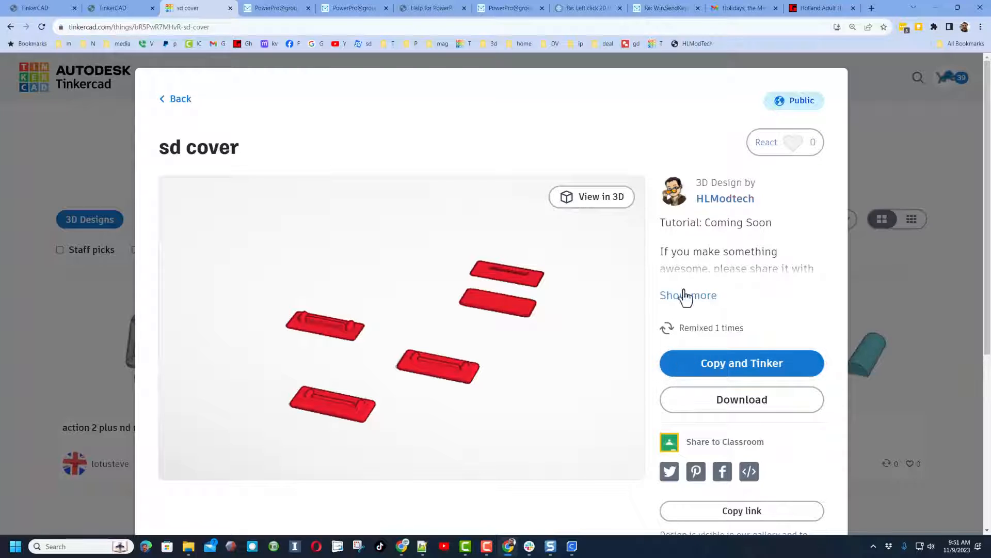
# - Star the sd cover design and Copy and Tinker it into 'Copy of sd cover'
pyautogui.click(784, 142)
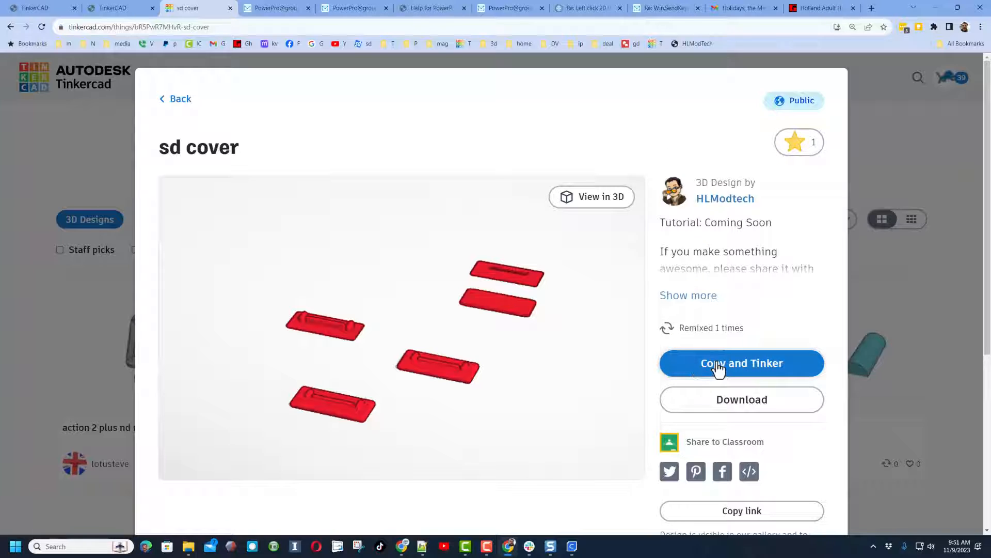
pyautogui.click(742, 363)
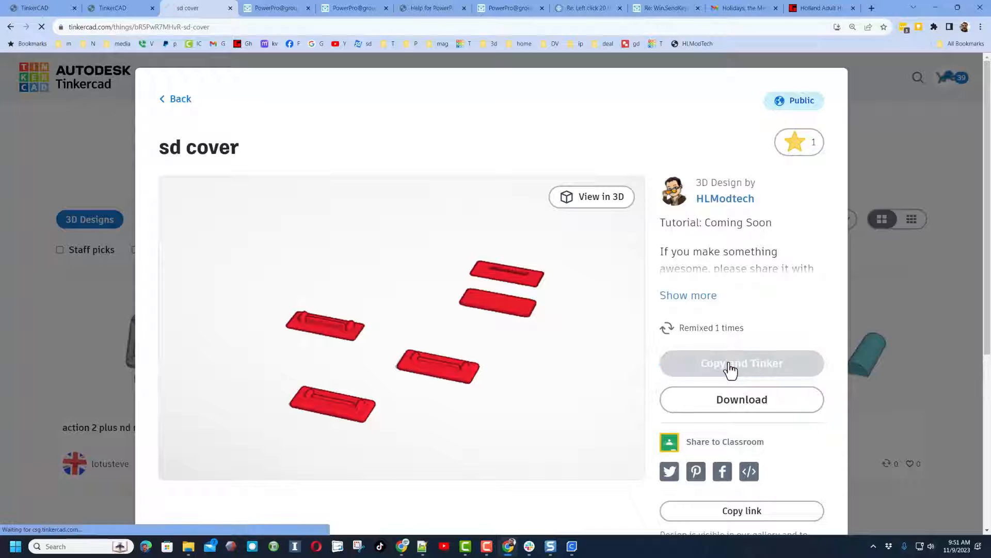
pyautogui.click(742, 363)
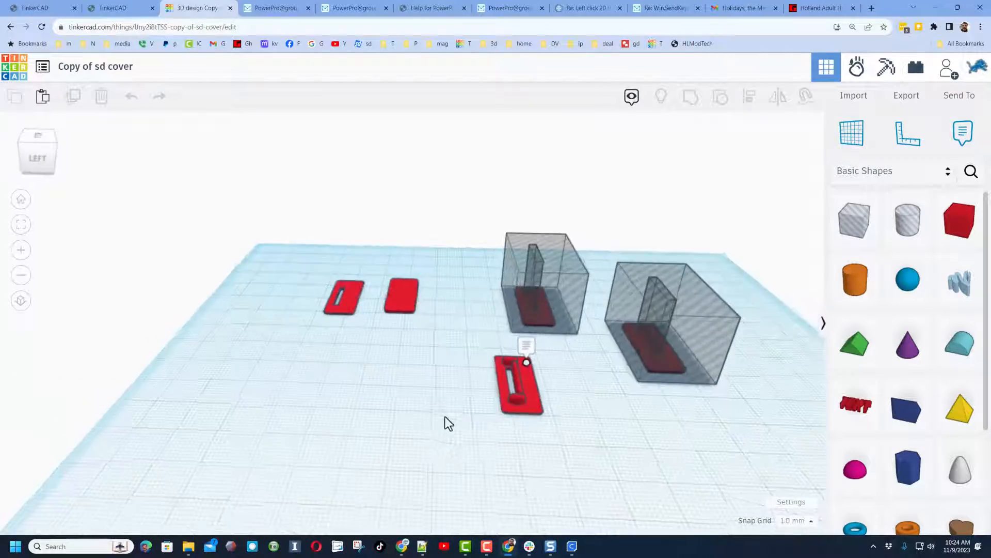
pyautogui.moveTo(447, 424); pyautogui.dragTo(512, 502)
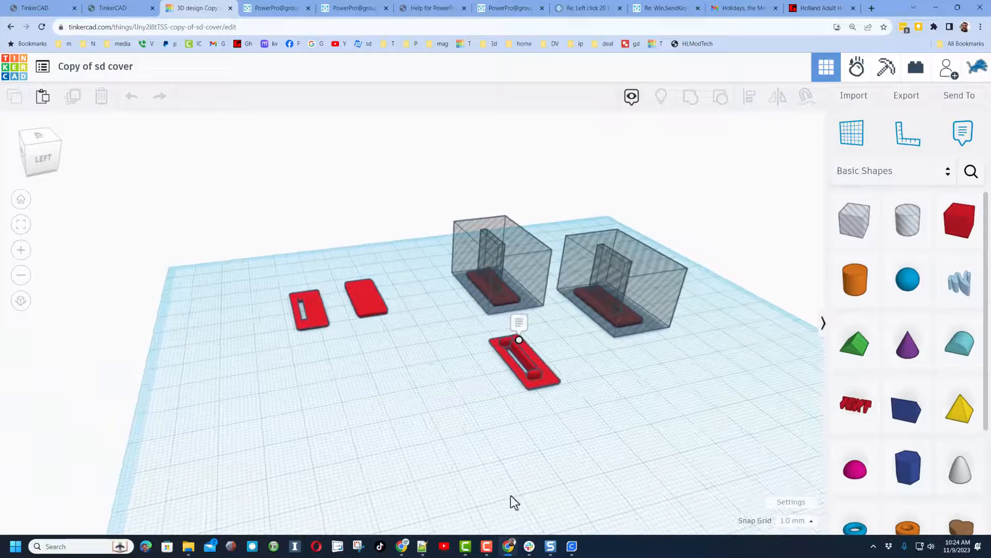
pyautogui.moveTo(512, 502); pyautogui.dragTo(376, 521)
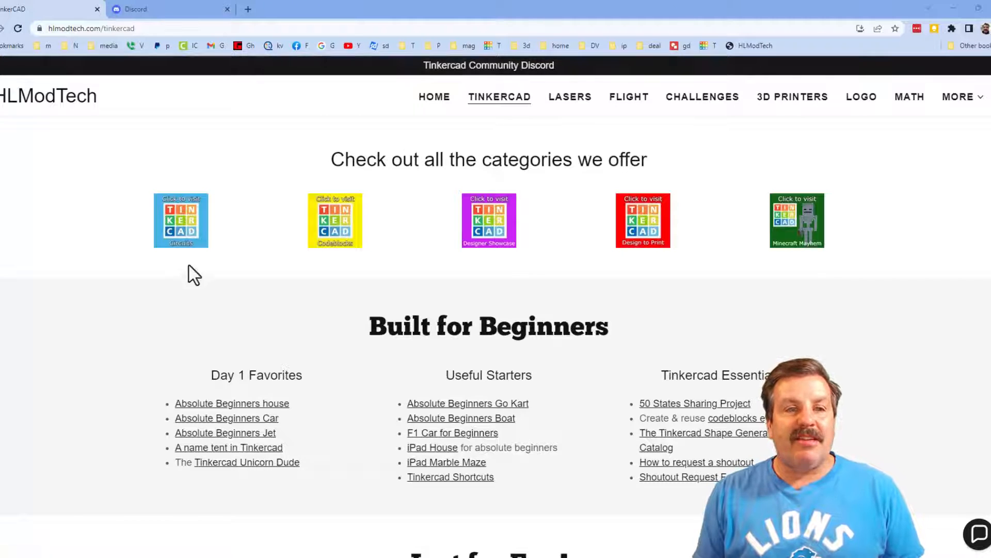
pyautogui.moveTo(712, 286)
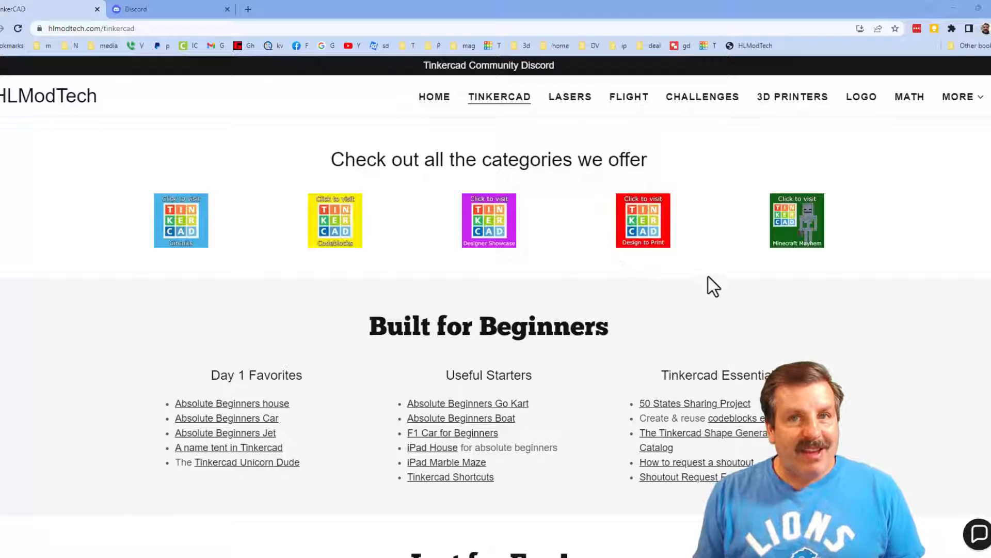
pyautogui.moveTo(343, 505)
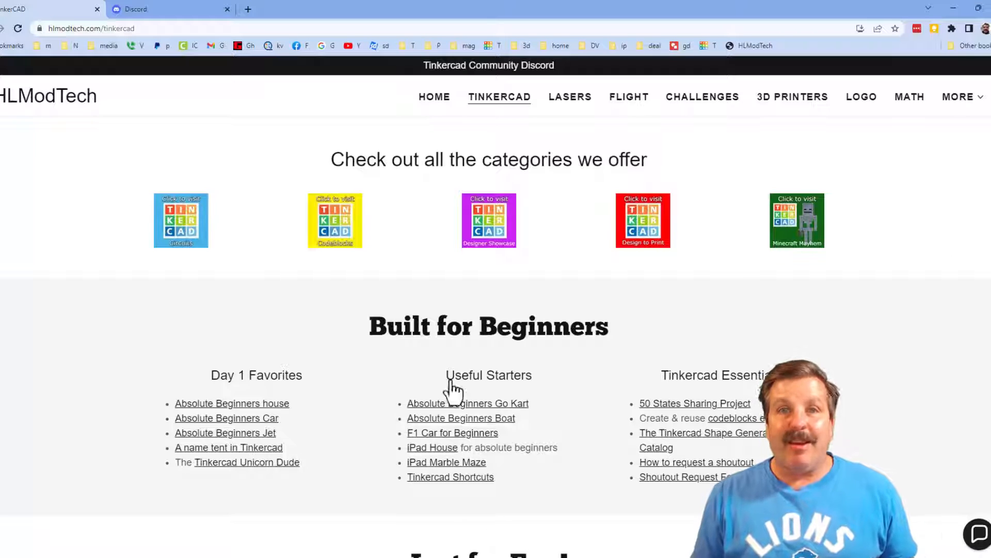
pyautogui.moveTo(490, 79)
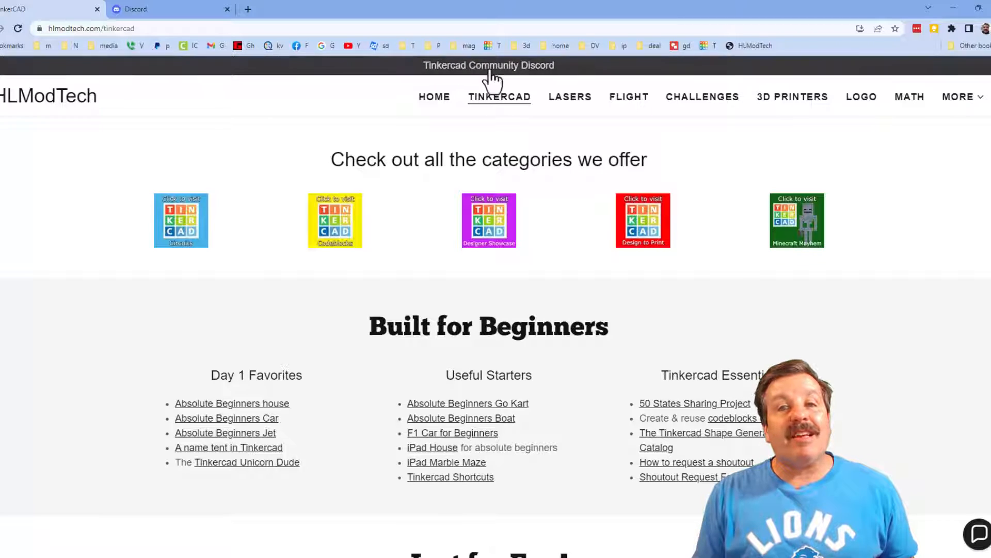
# - View the Tinkercad Community Discord invite in a new tab and return to the HLModTech page
pyautogui.click(489, 65)
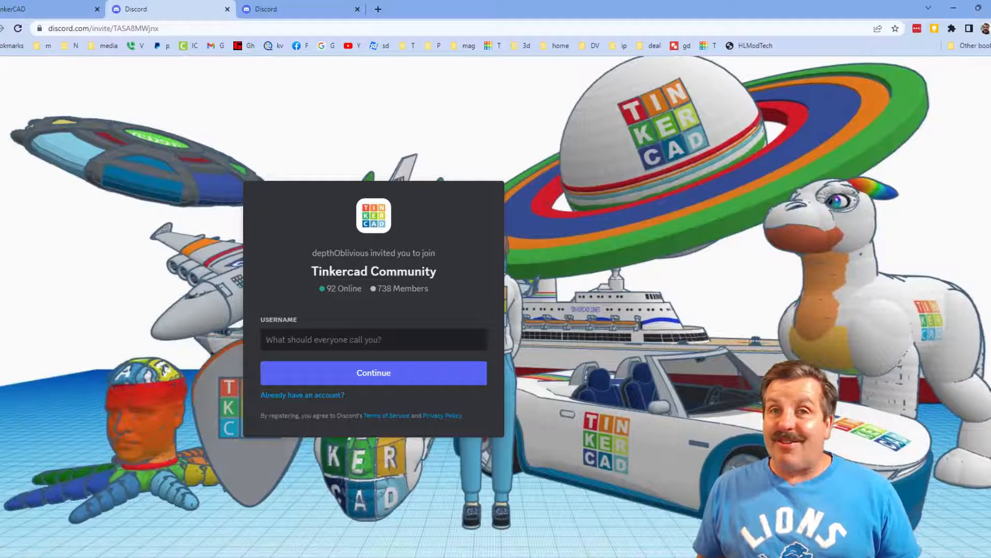
pyautogui.click(50, 9)
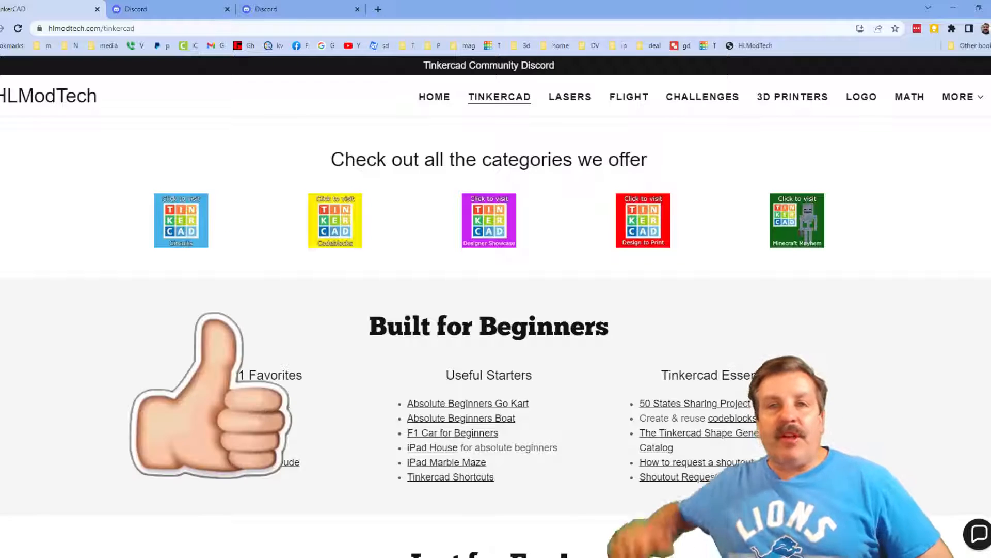